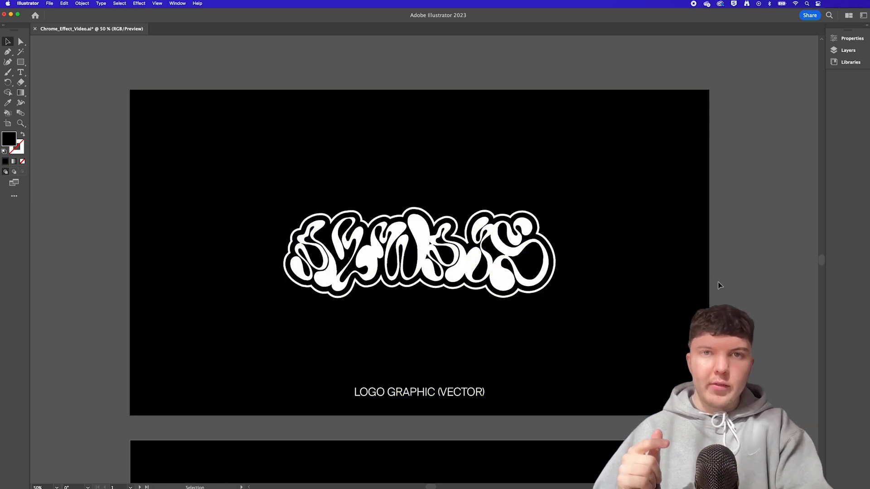
Apply a 3D Extrude effect with Inflate to the graffiti logo and turn it toward front.
scroll("down", 3)
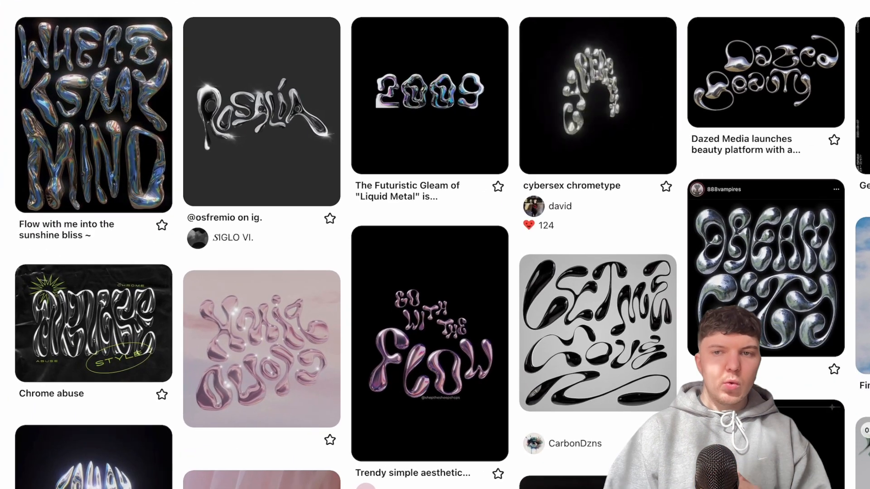
scroll("right", 3)
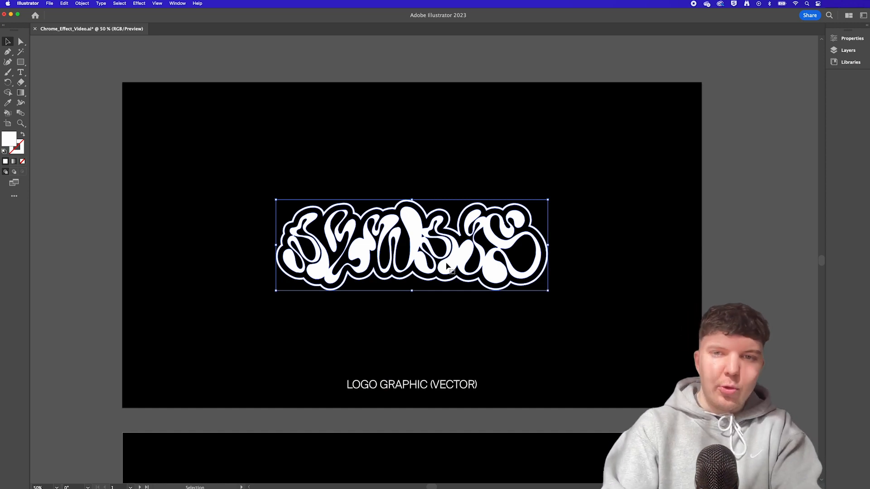
left_click(139, 4)
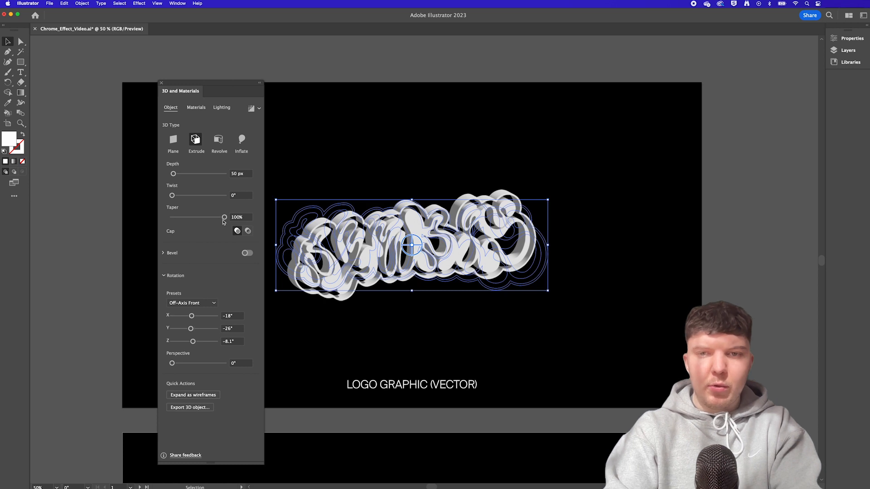
mouse_move(340, 166)
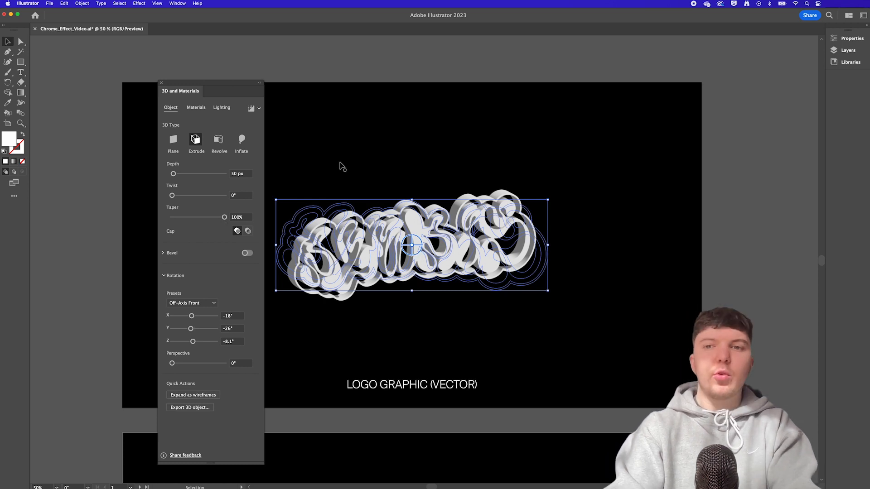
mouse_move(196, 139)
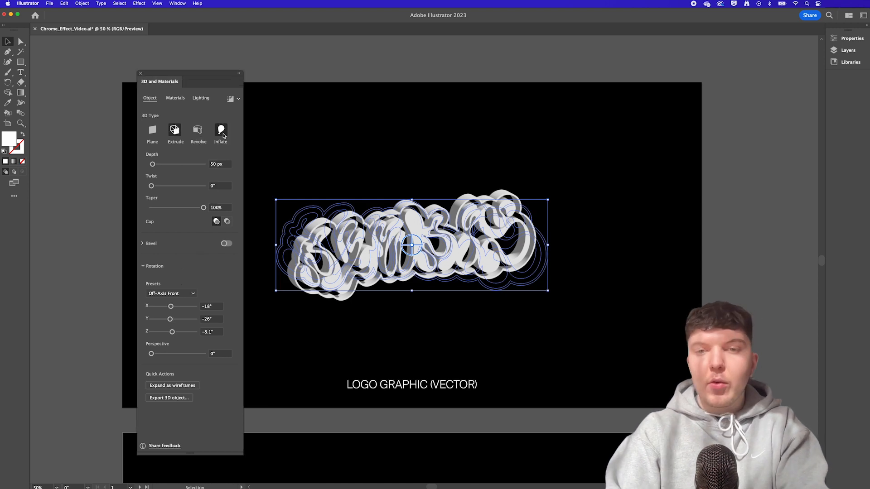
left_click(221, 131)
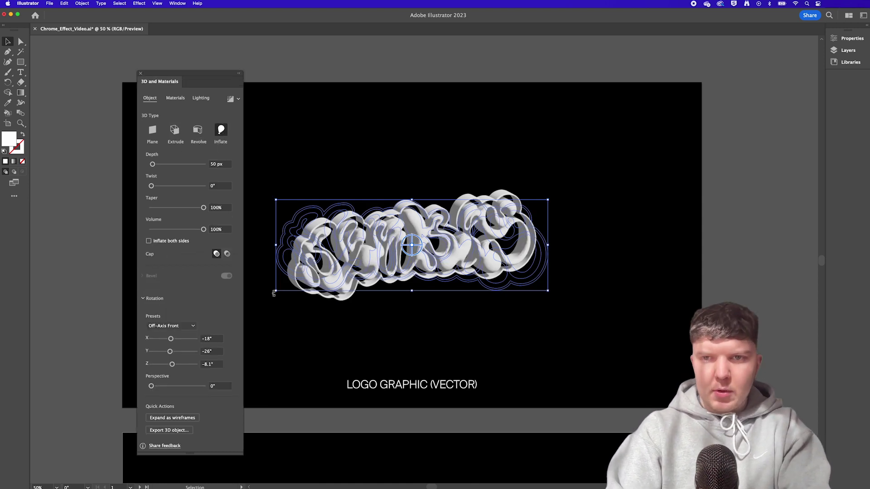
left_click_drag(412, 243, 425, 248)
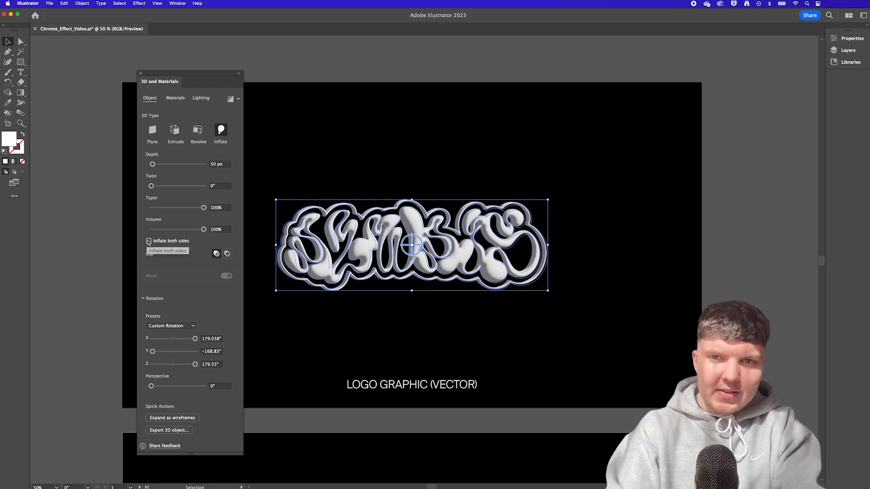
Inflate the logo on both sides, rotate it to face front, and set depth to 460 px.
left_click(147, 241)
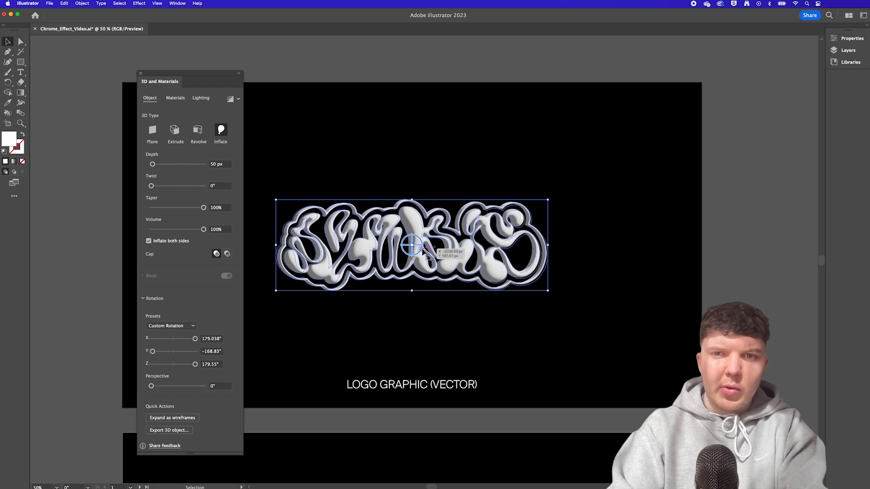
left_click_drag(412, 246, 433, 252)
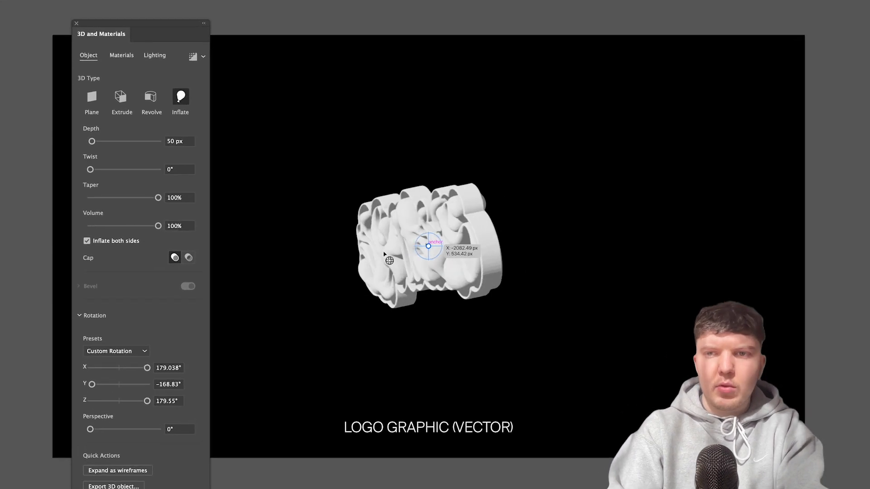
left_click_drag(427, 244, 433, 246)
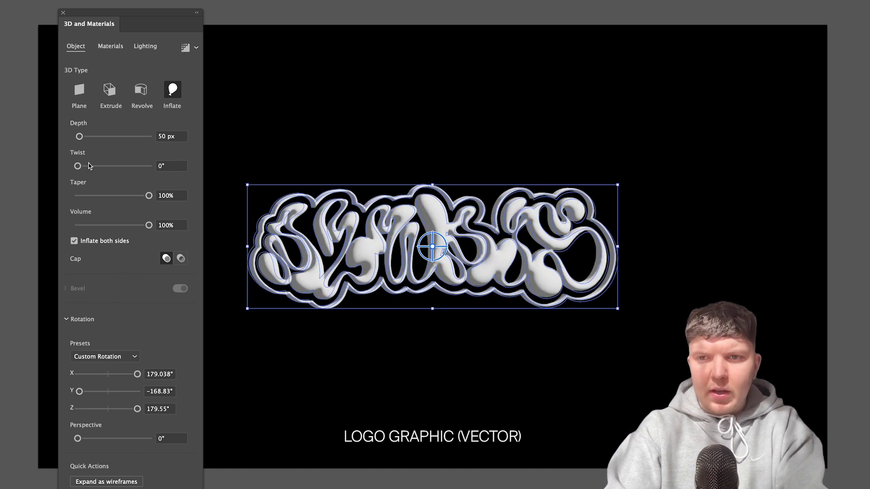
left_click_drag(79, 136, 91, 136)
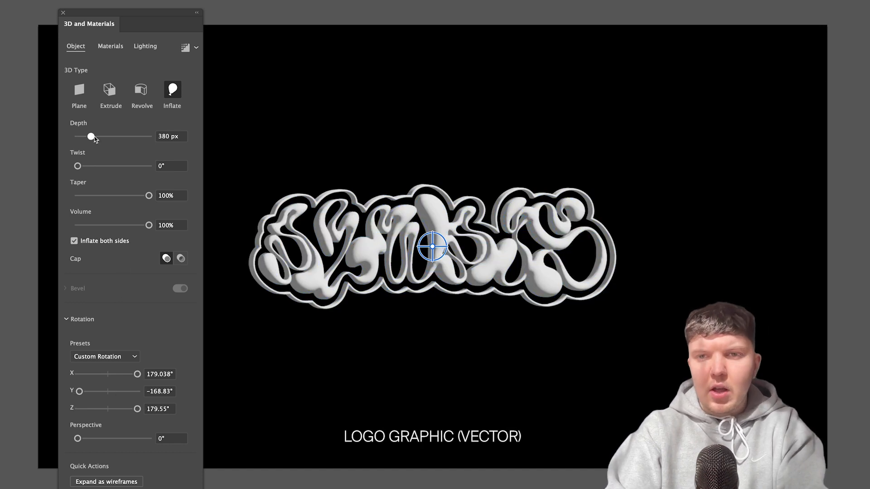
left_click_drag(90, 136, 94, 136)
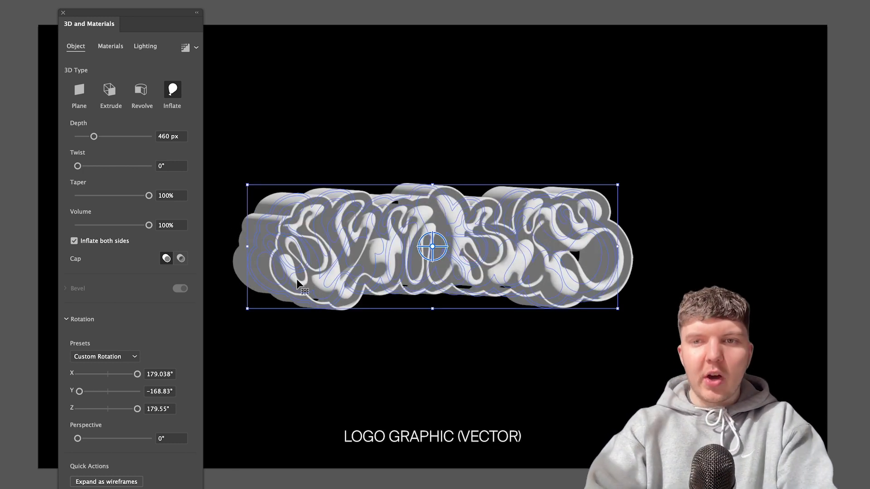
mouse_move(102, 169)
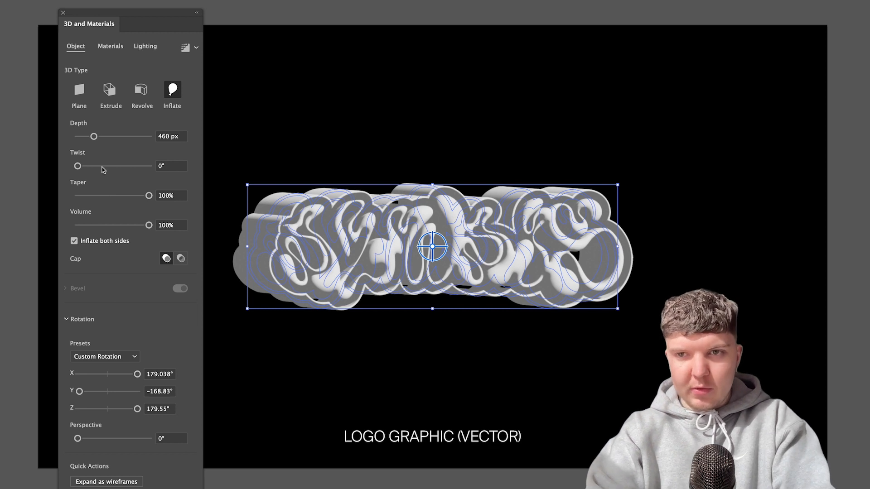
mouse_move(139, 126)
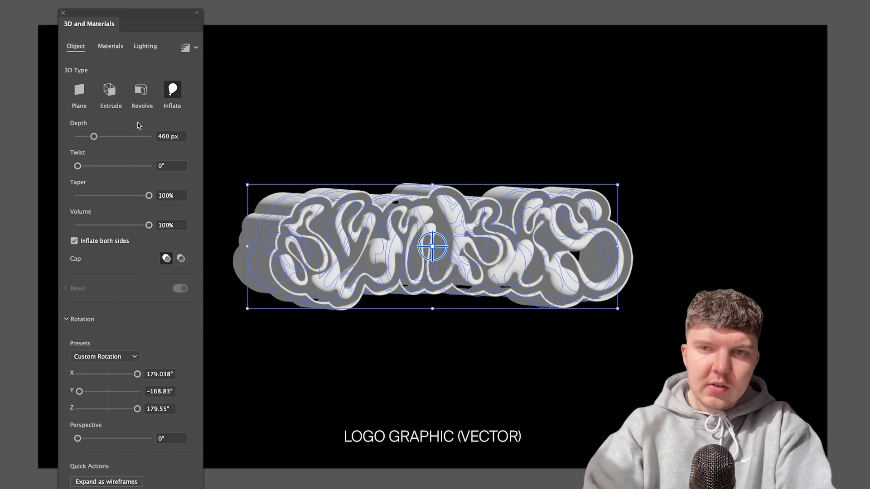
Browse the 3D material library in the Materials tab, keeping the Default material.
left_click(110, 46)
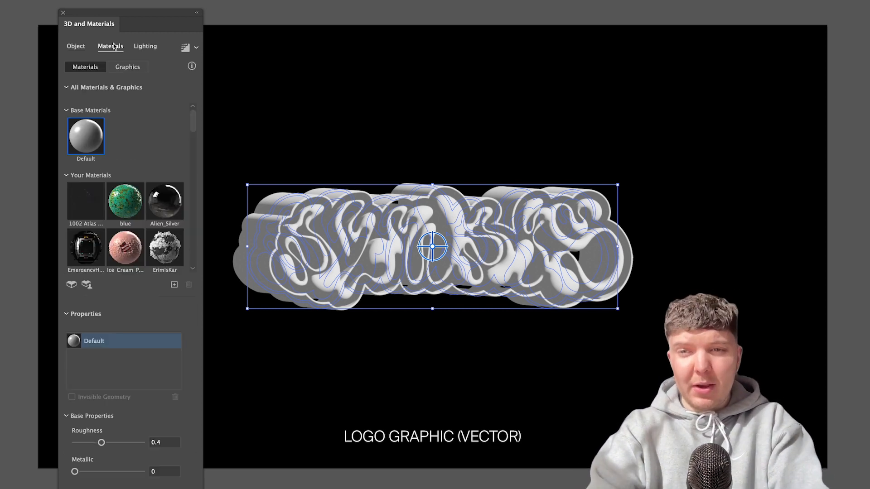
mouse_move(109, 122)
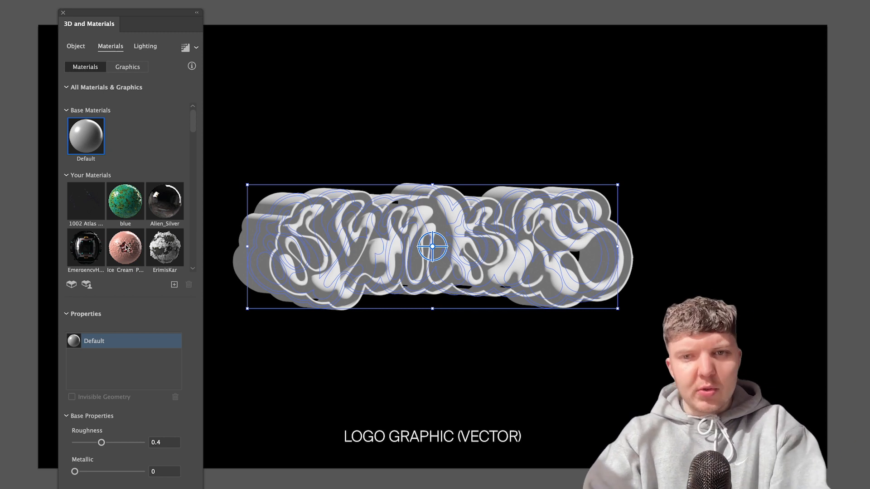
scroll("down", 3)
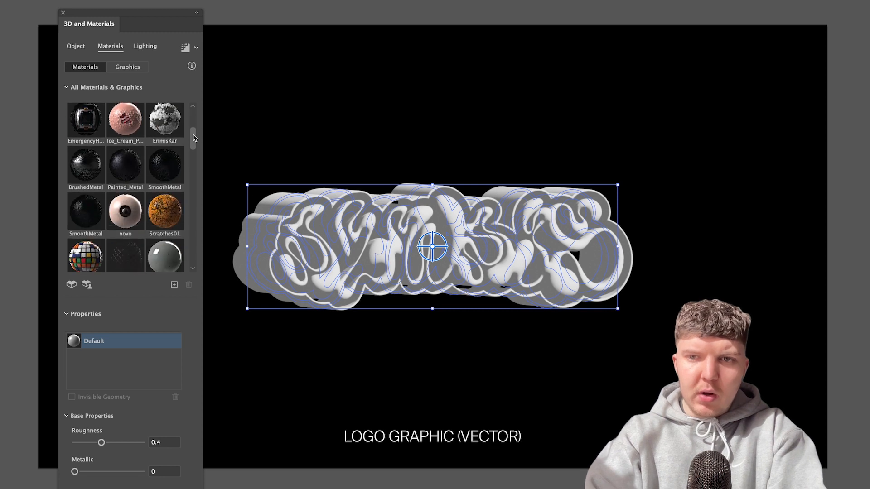
scroll("down", 3)
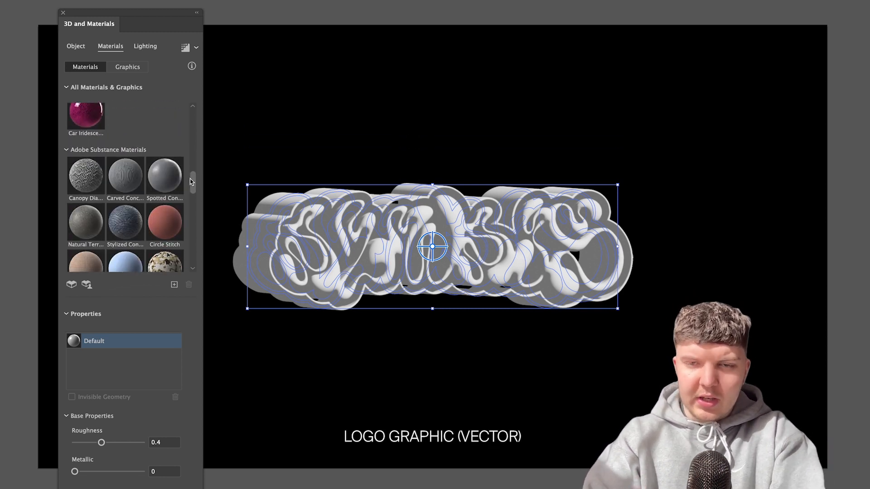
scroll("down", 3)
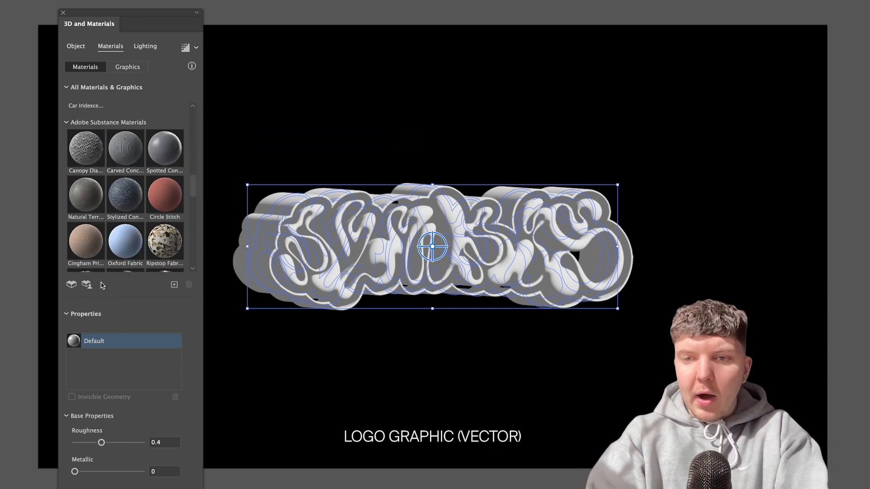
mouse_move(71, 284)
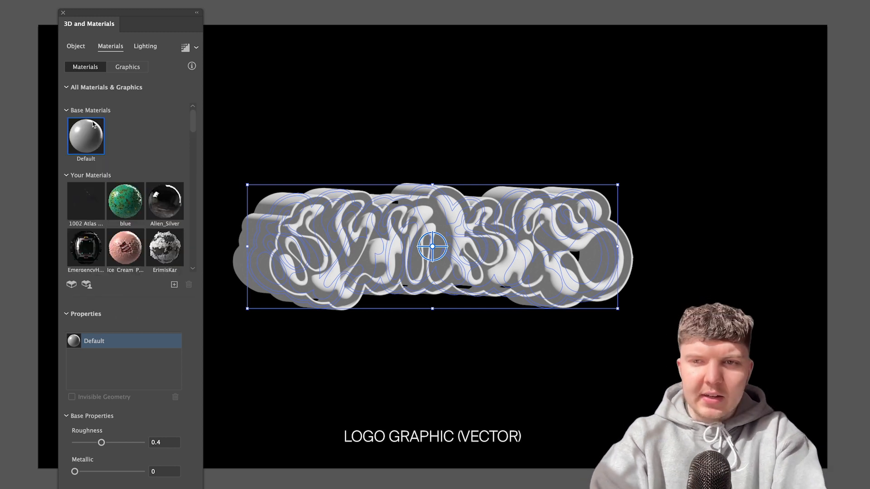
mouse_move(90, 137)
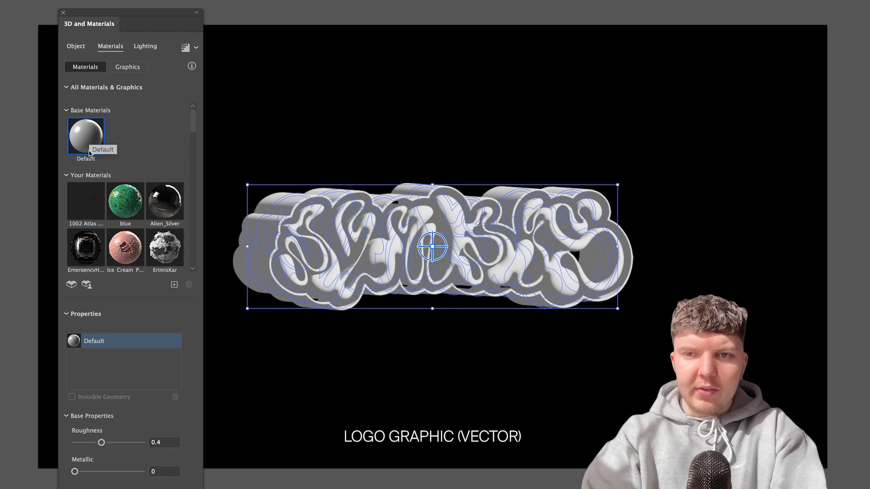
mouse_move(461, 258)
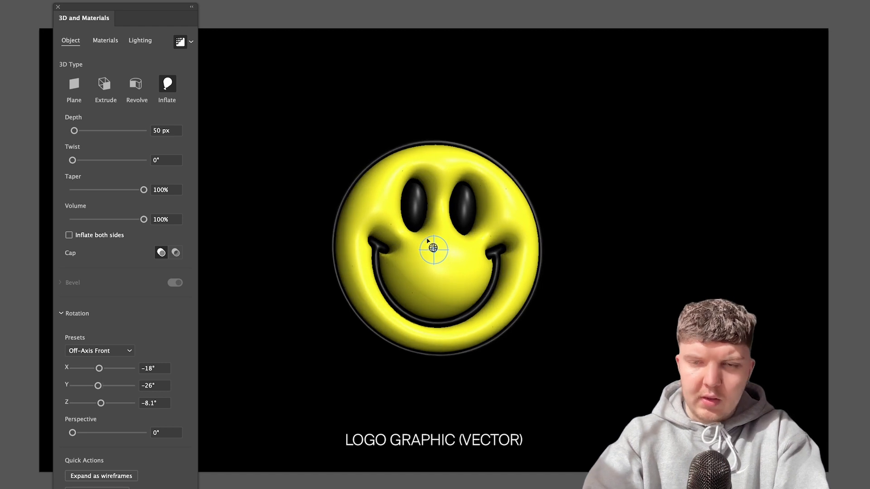
Set the Default material's roughness to 0 and metallic to 1.
left_click(105, 41)
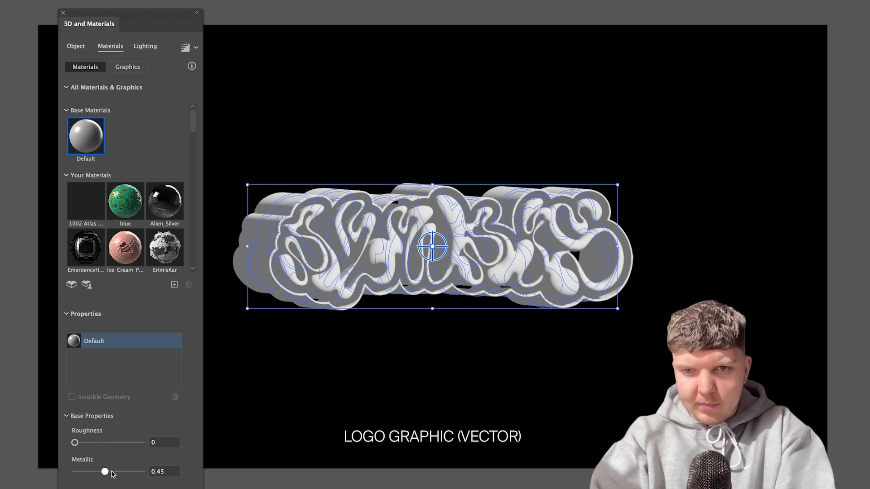
left_click_drag(106, 471, 142, 472)
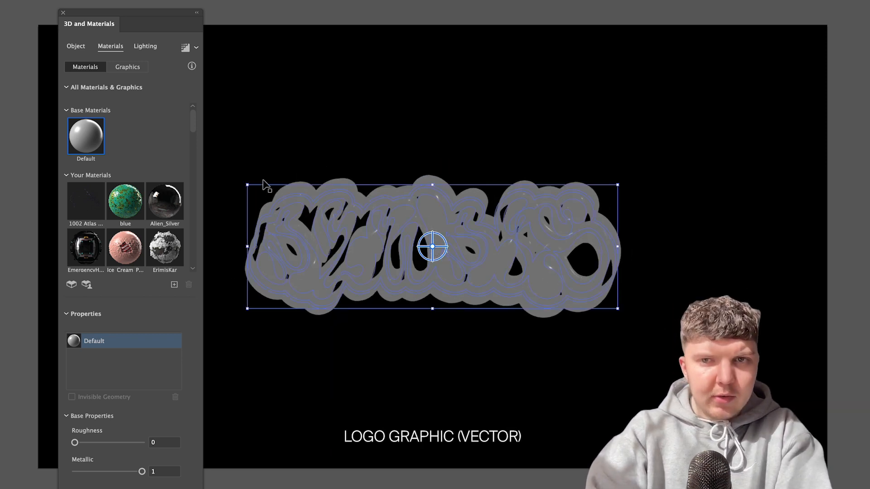
mouse_move(196, 48)
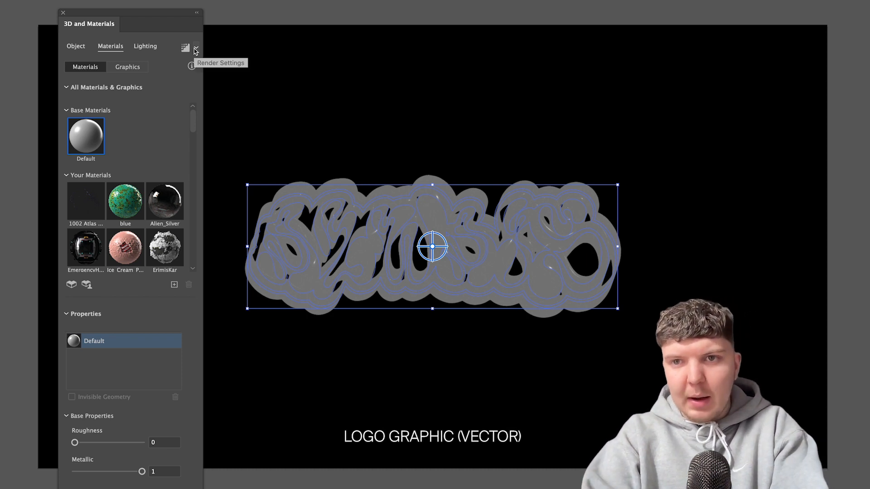
Render the logo with ray tracing at High quality with Reduce Noise enabled.
left_click(197, 46)
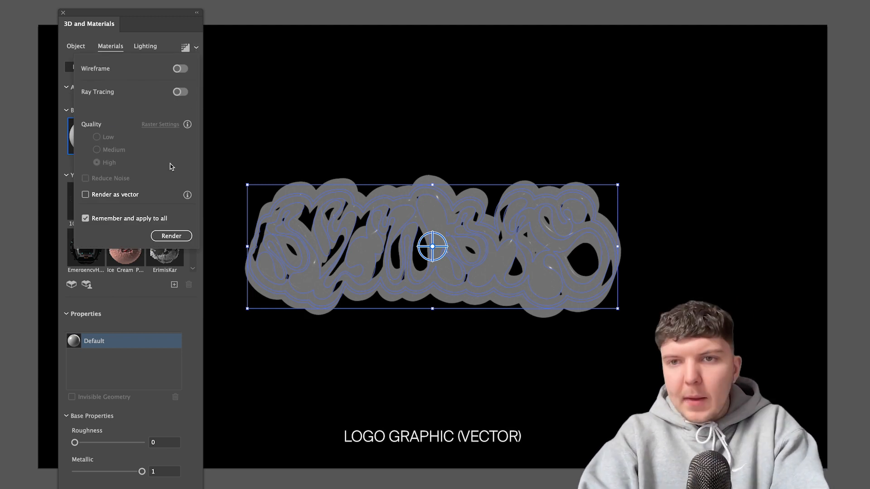
left_click(180, 91)
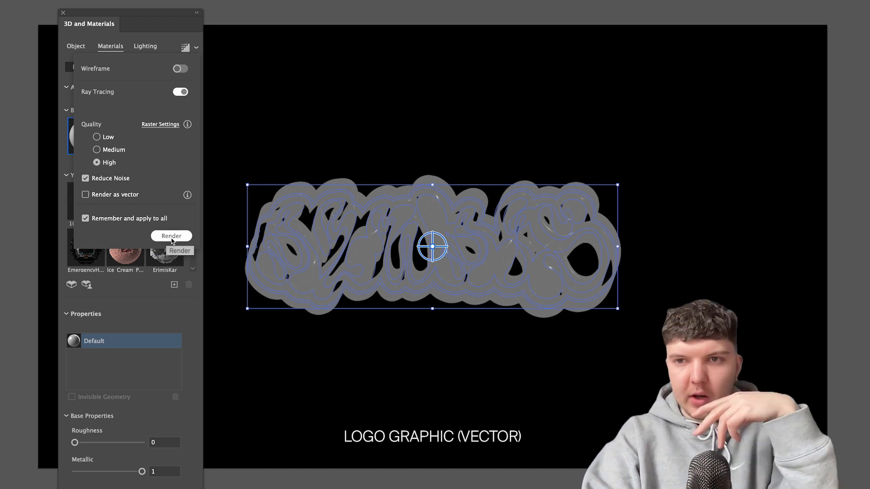
left_click(171, 236)
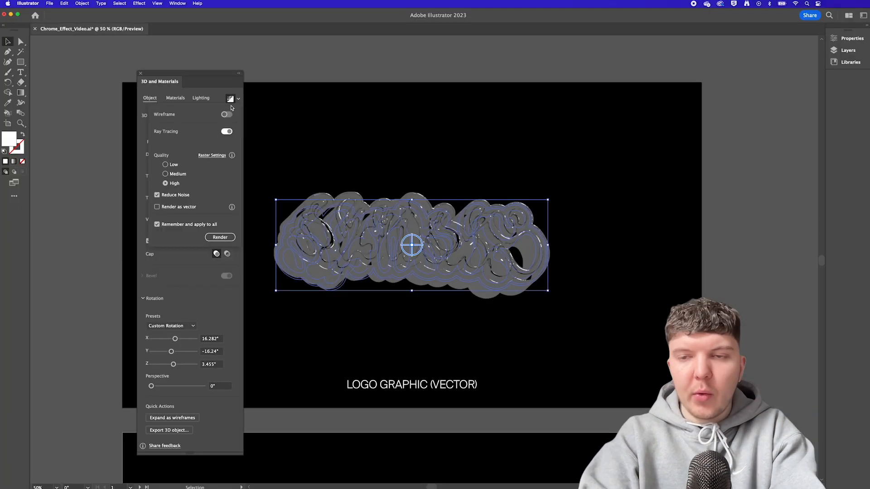
left_click(165, 174)
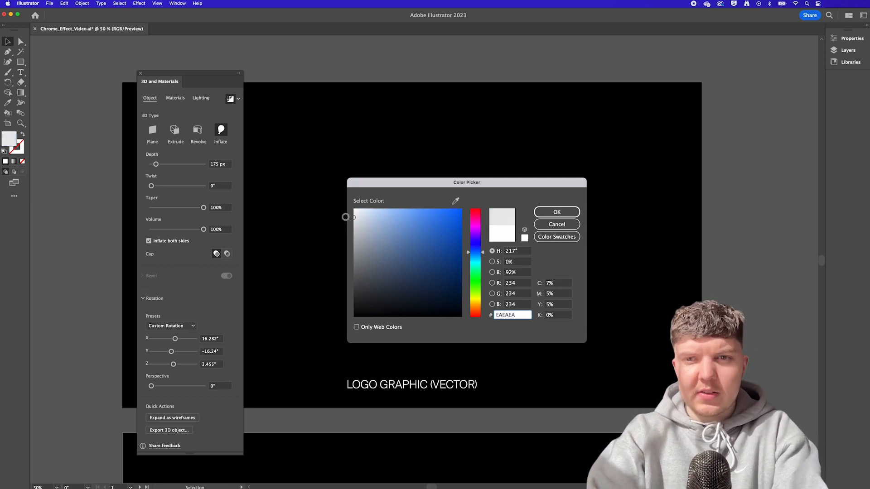
Apply light grey EAEAEA as the 3D logo's colour.
left_click(556, 212)
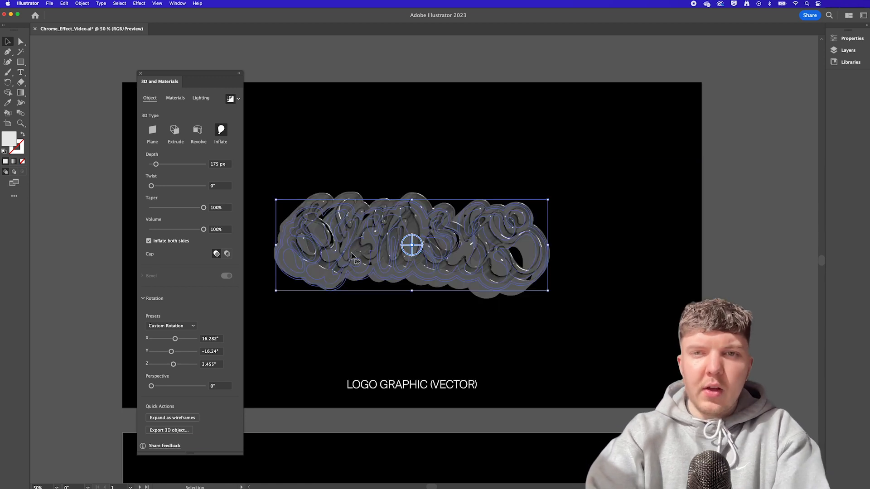
left_click(201, 98)
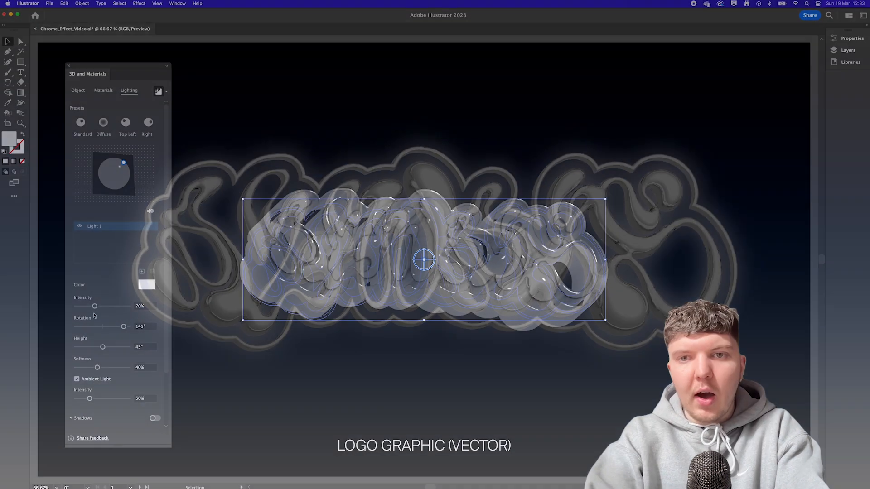
Raise light and ambient intensity to 200%, with height 73° and softness 64%.
left_click_drag(96, 306, 129, 305)
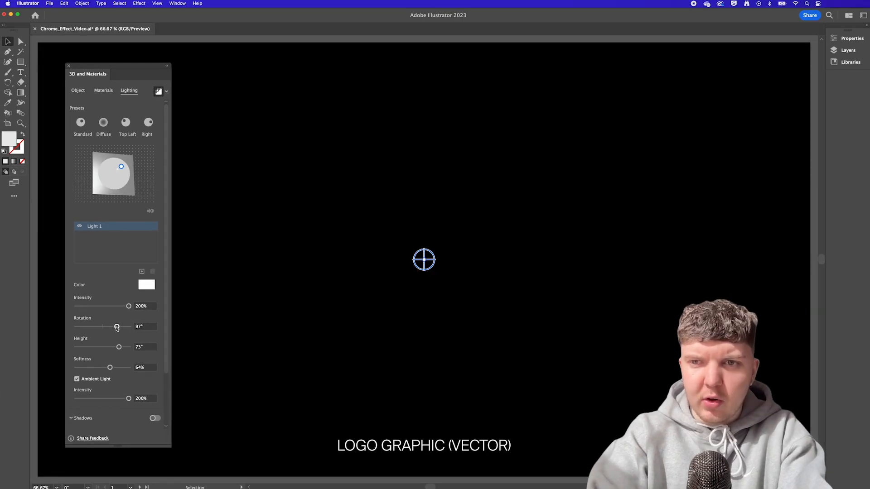
left_click_drag(117, 326, 122, 326)
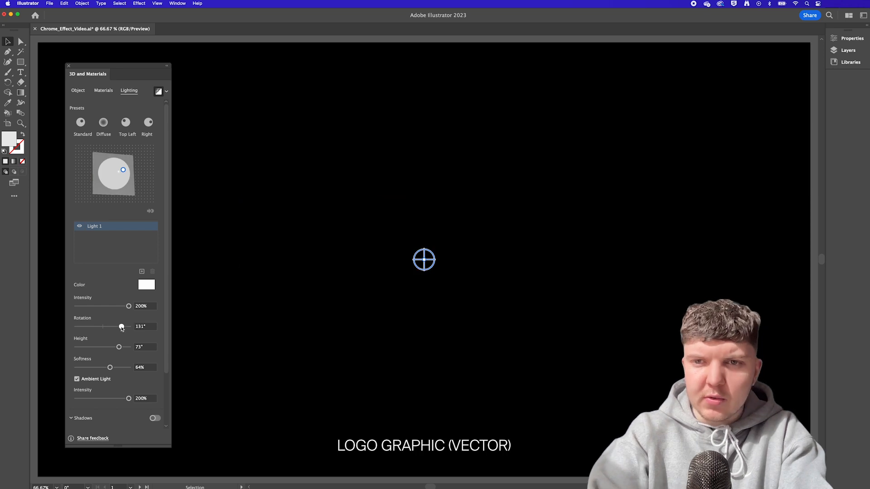
left_click_drag(121, 326, 122, 326)
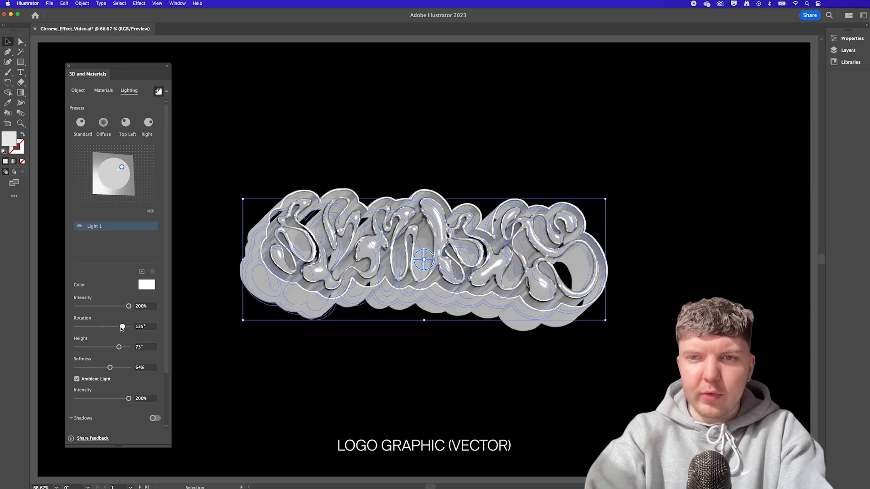
left_click_drag(122, 326, 119, 326)
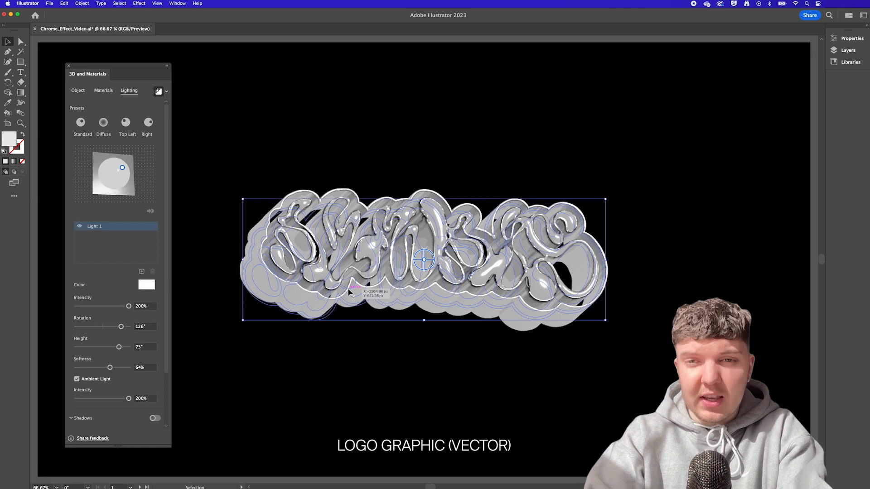
left_click(138, 3)
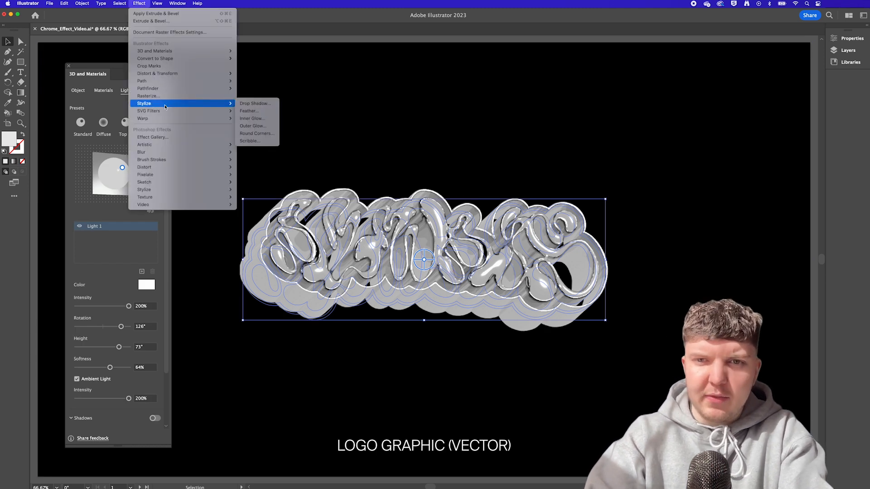
Add a D8D8D8 Screen outer glow at 75% opacity and 40 px blur.
left_click(252, 126)
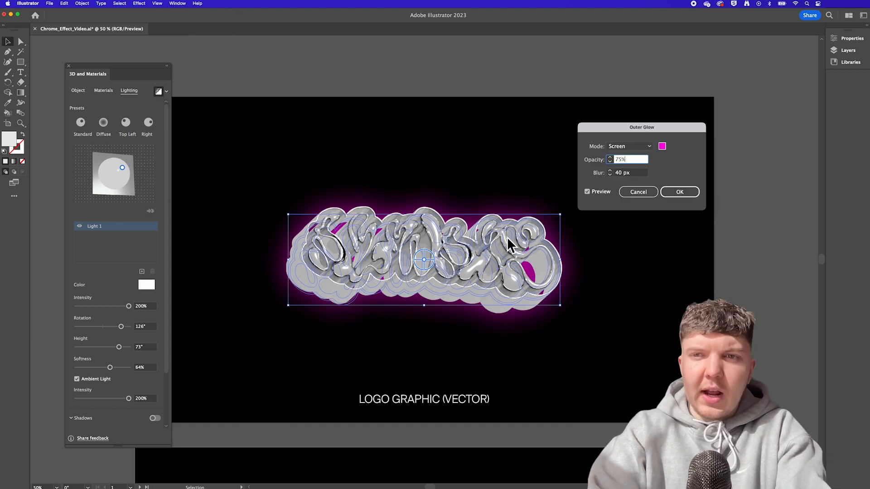
left_click(662, 145)
type("D8D8D8")
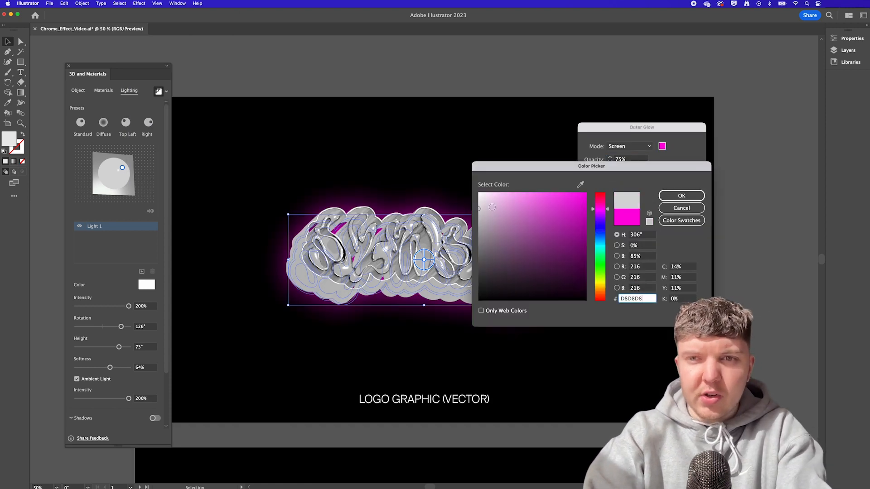
left_click(681, 195)
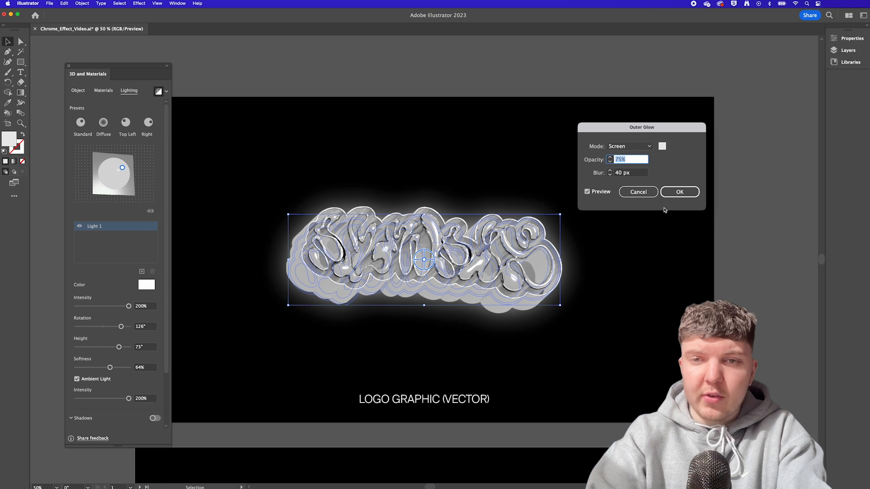
left_click(680, 191)
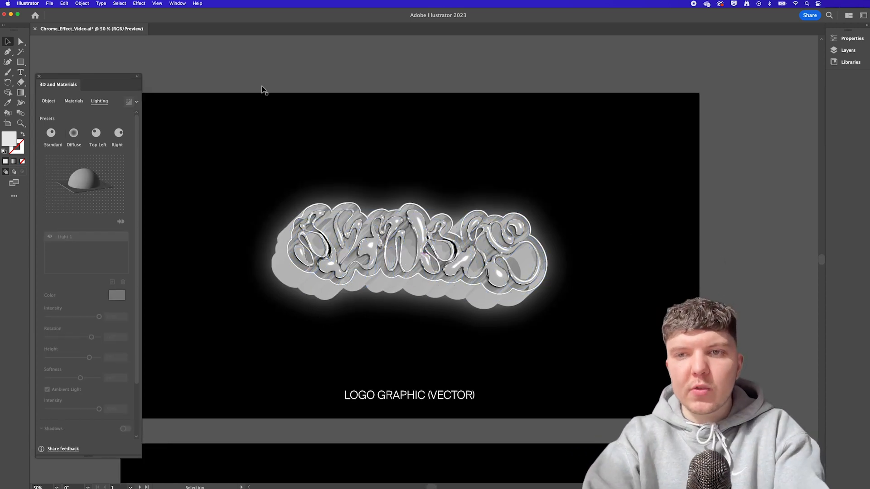
left_click(177, 4)
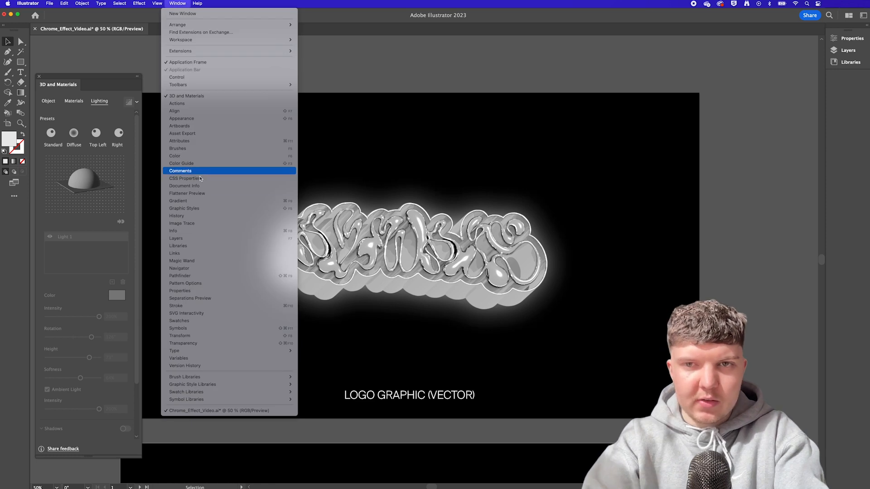
left_click(183, 208)
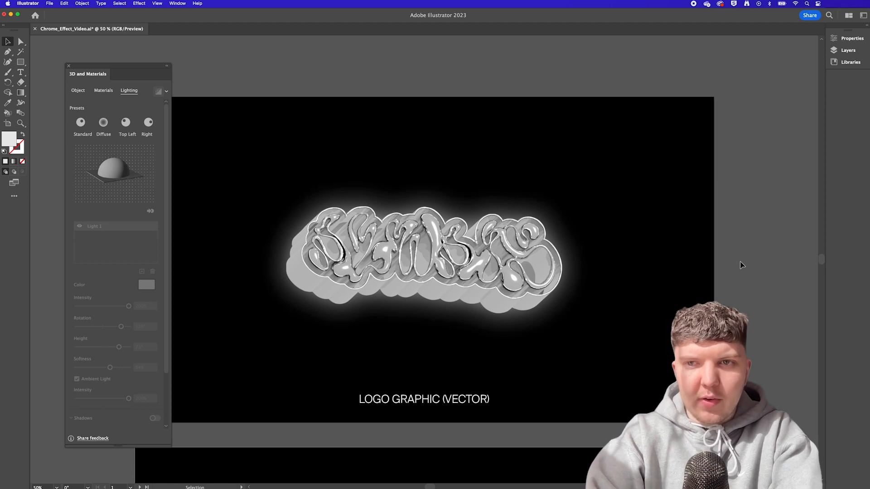
Export the selected chrome logo as CHROME_DESIGN_v1.gltf through Export for Screens.
left_click(78, 90)
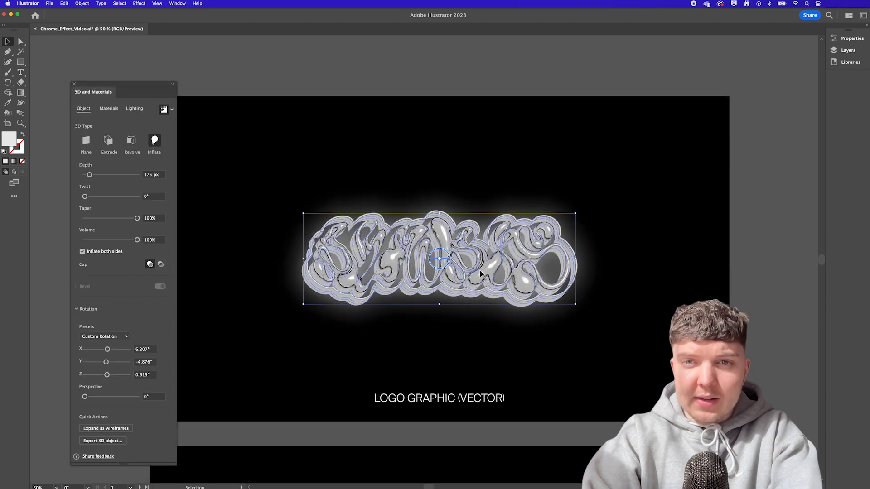
left_click(51, 4)
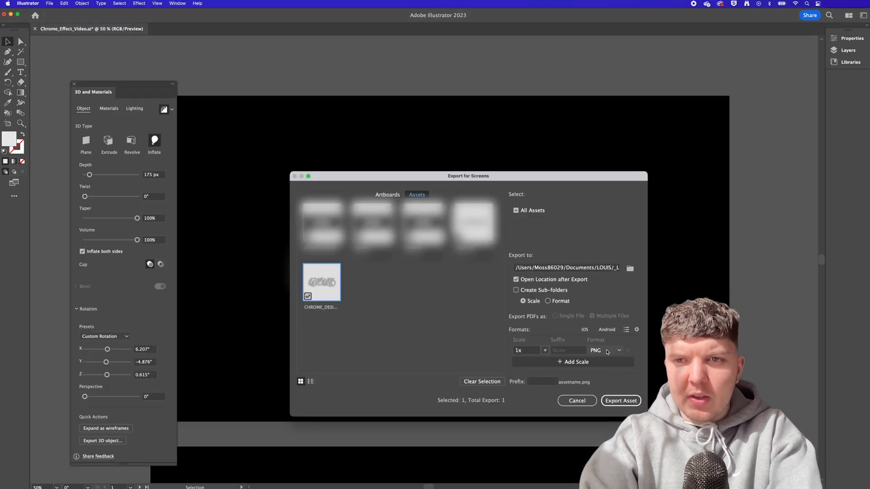
left_click(619, 350)
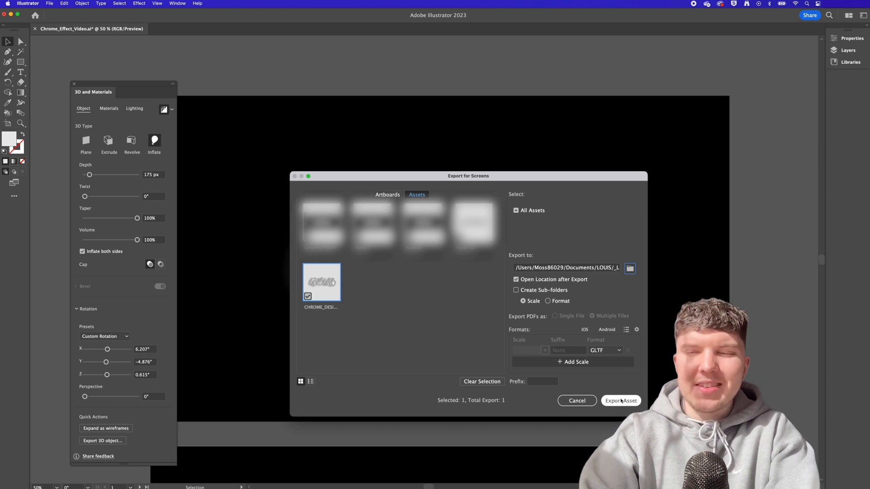
left_click(620, 400)
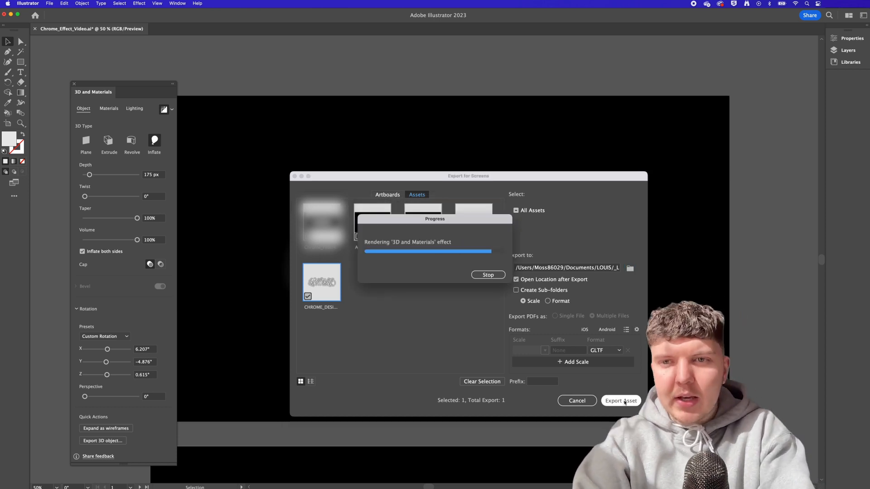
left_click(620, 401)
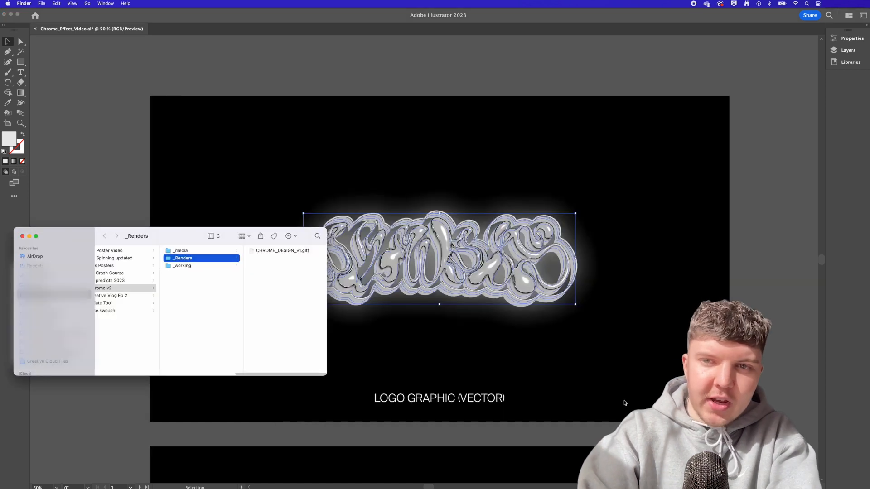
mouse_move(428, 327)
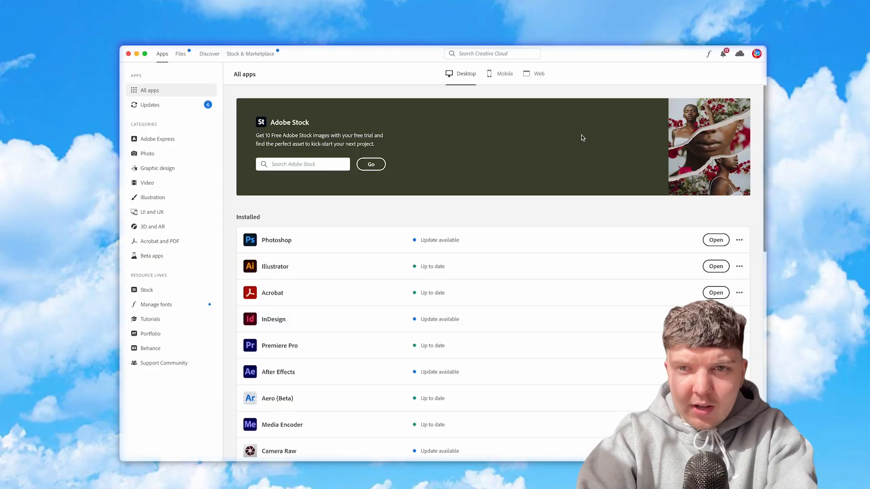
mouse_move(297, 218)
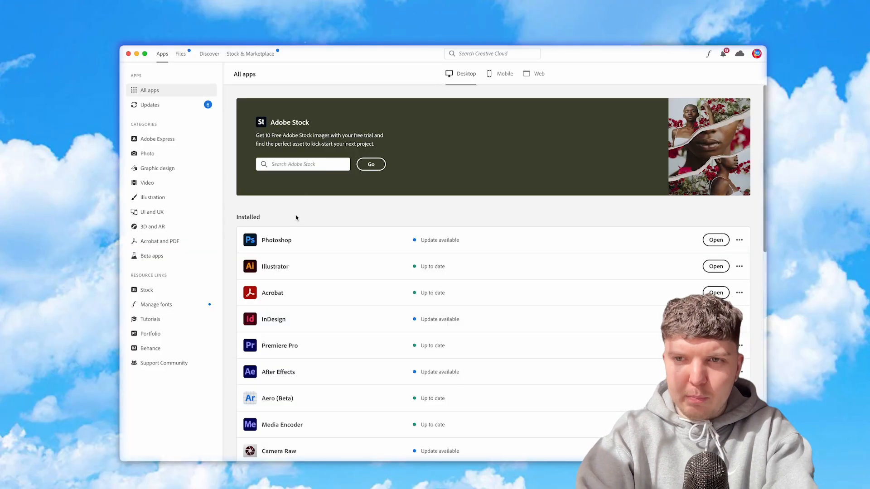
Show the Creative Cloud Beta apps page with After Effects (Beta) installed.
left_click(151, 256)
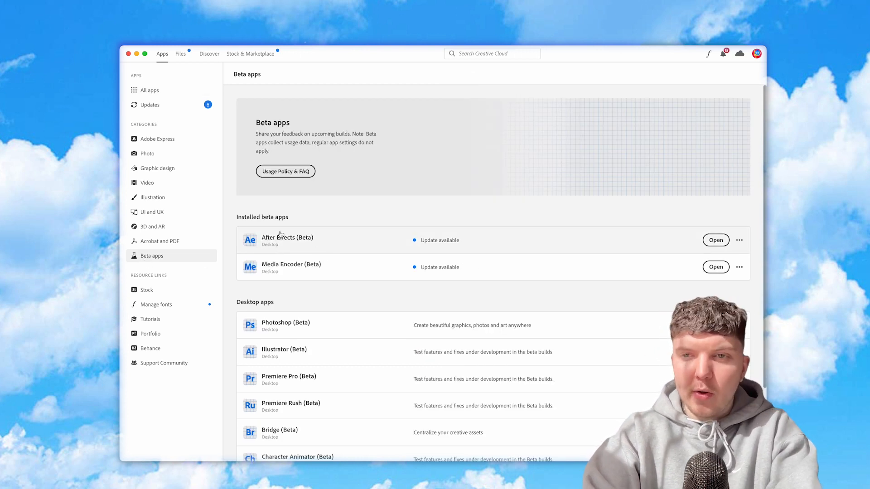
mouse_move(717, 240)
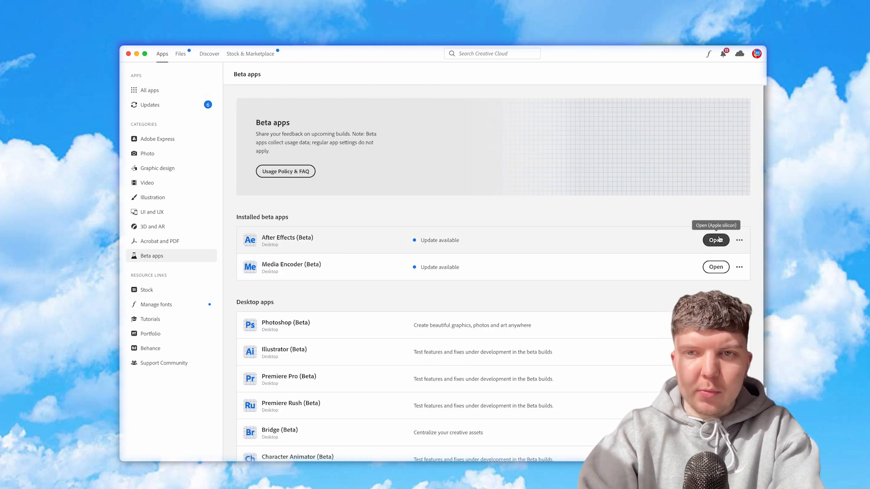
mouse_move(337, 246)
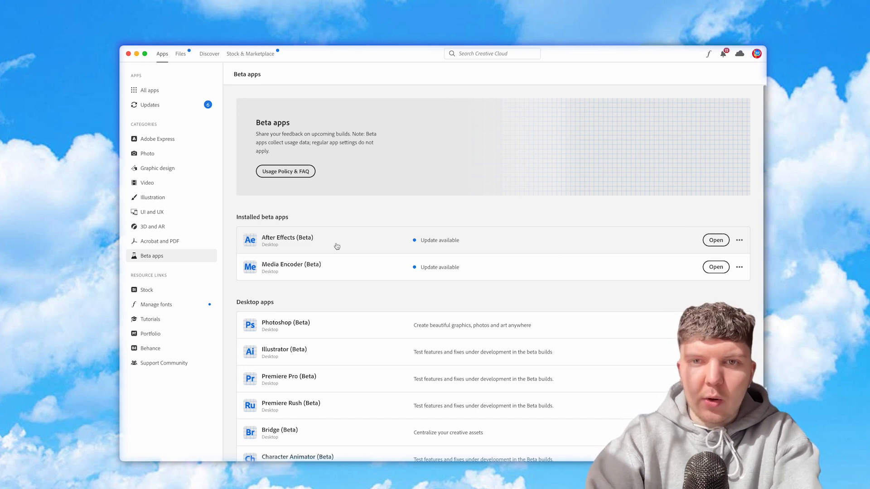
mouse_move(323, 245)
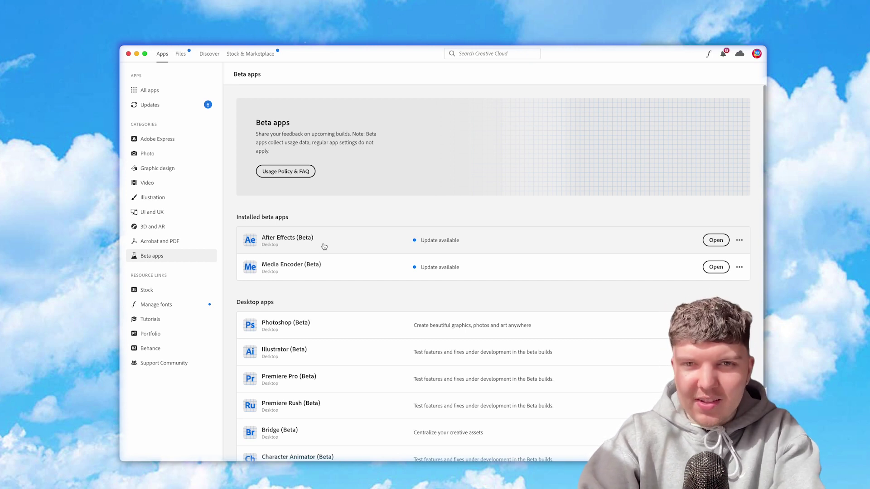
Launch After Effects (Beta) and create the 1080×1080, 25 fps, 10 s Chrome_3D_Spin composition.
left_click(715, 240)
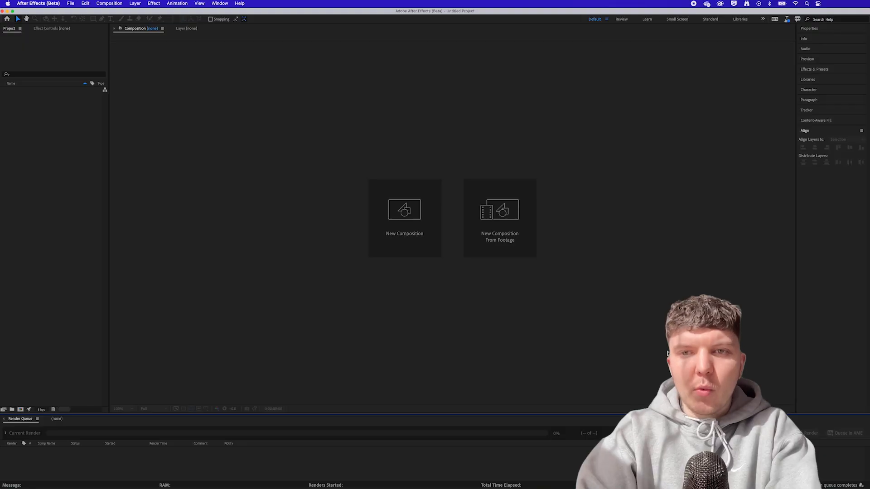
left_click(404, 217)
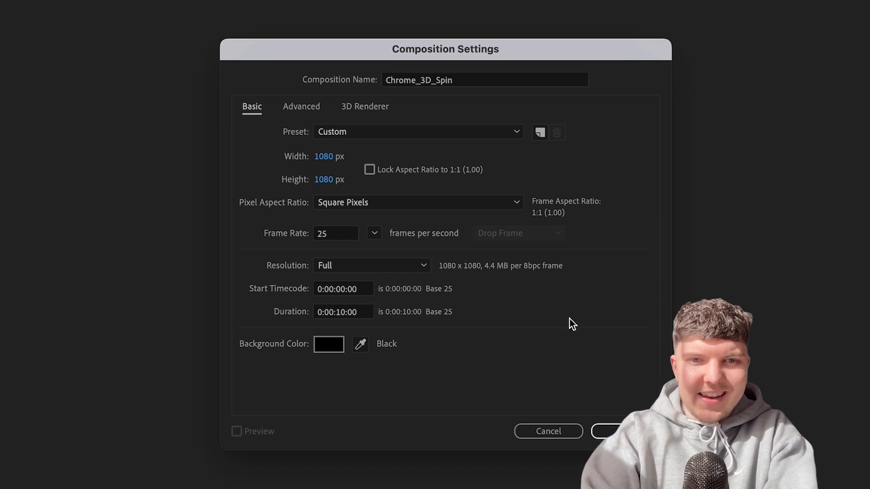
mouse_move(330, 173)
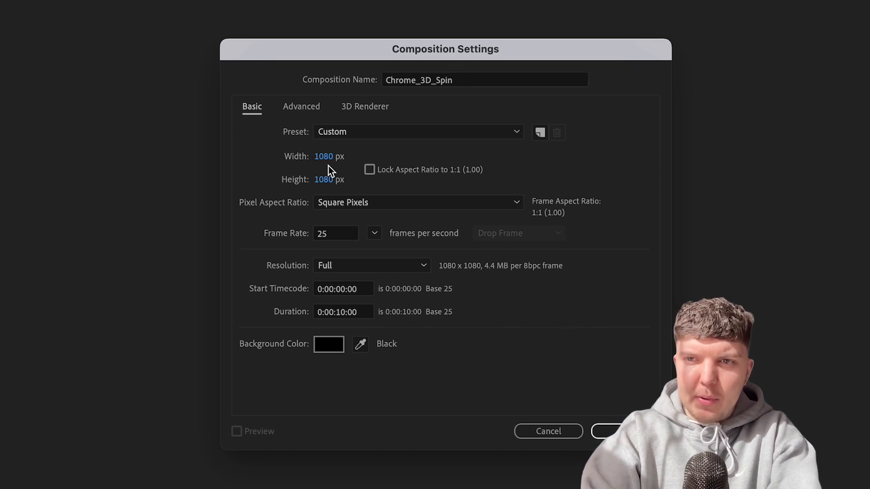
mouse_move(348, 316)
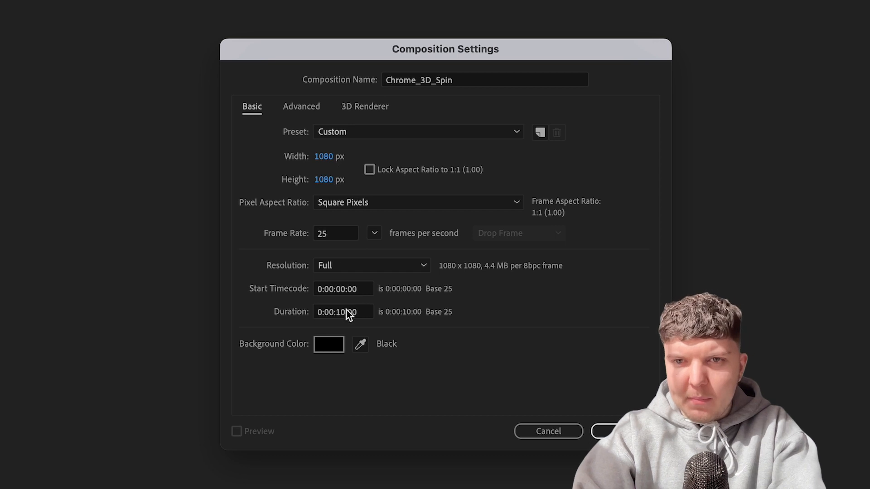
mouse_move(650, 384)
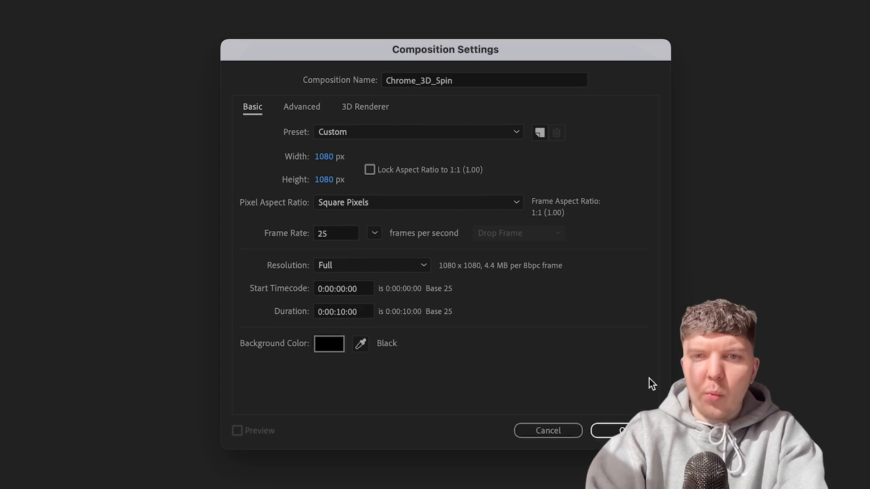
left_click(619, 430)
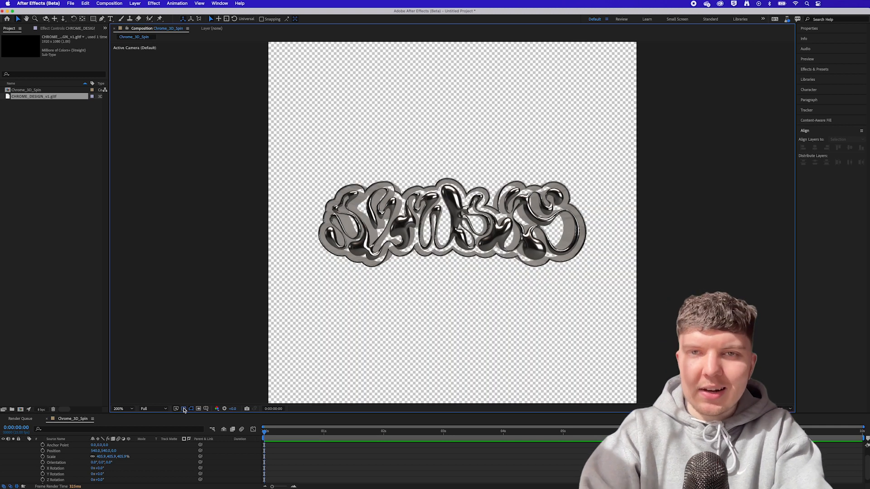
Twirl open the CHROME_DESIGN_v1.gltf layer to reveal its Transform properties.
left_click(184, 408)
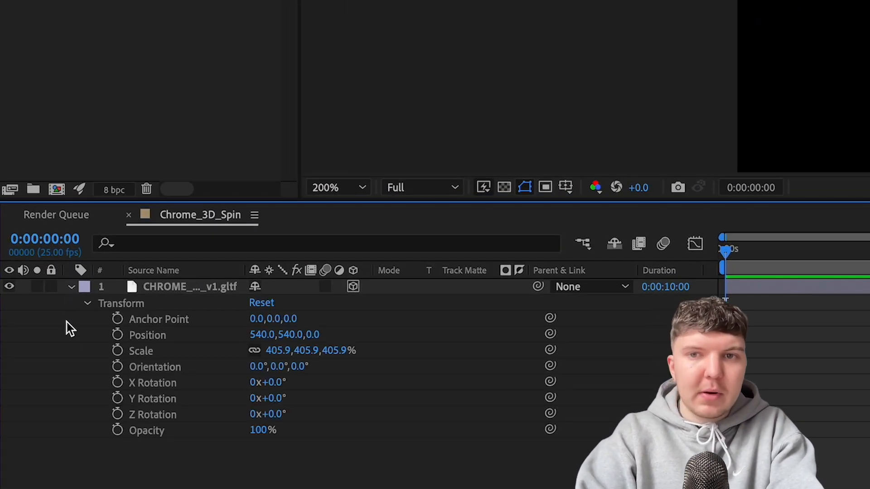
Keyframe the logo's Y Rotation, setting -1x revolutions at the 5-second mark.
left_click(117, 399)
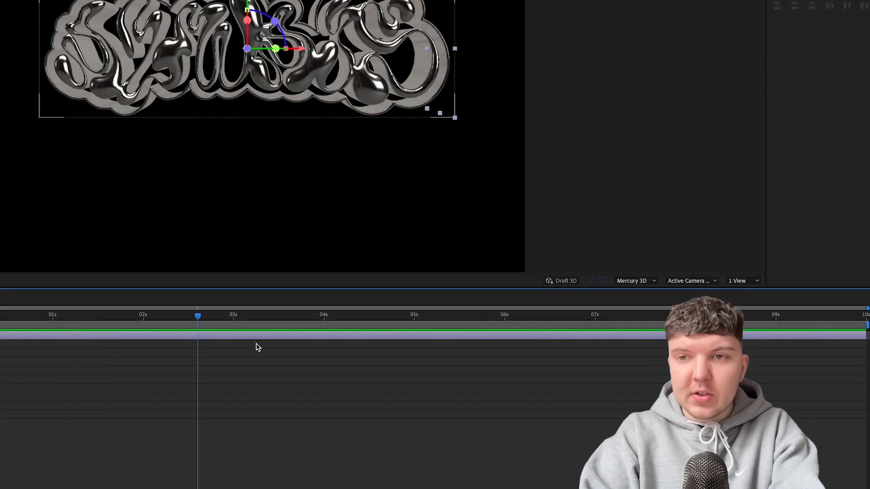
left_click(413, 317)
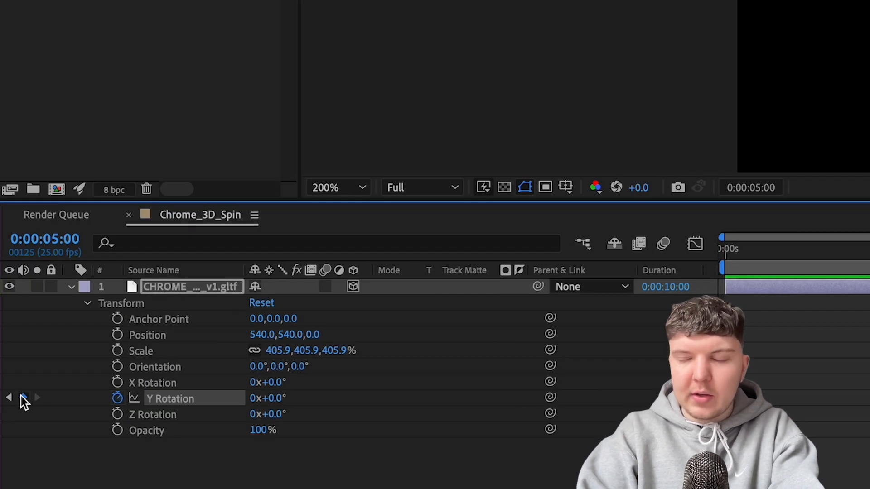
left_click(24, 397)
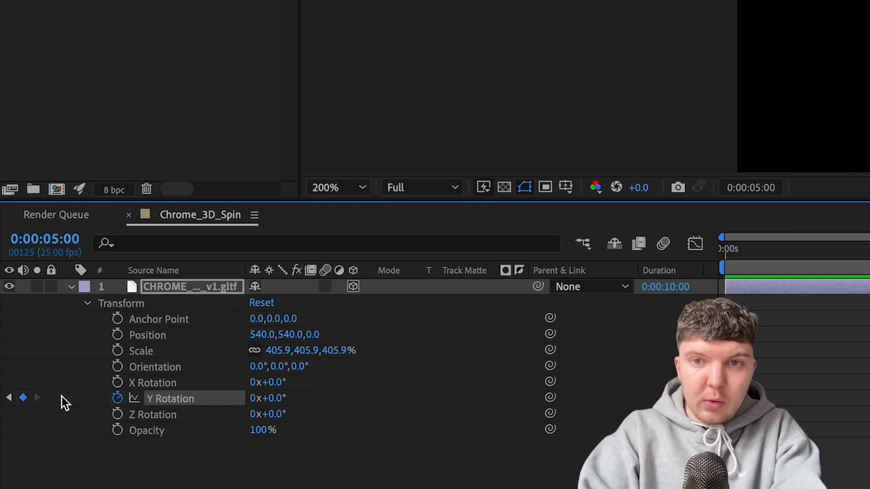
double_click(260, 397)
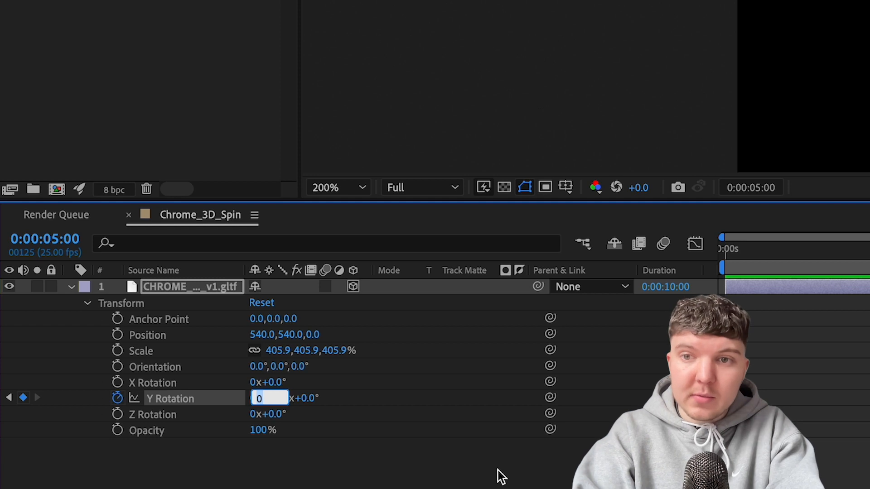
mouse_move(307, 404)
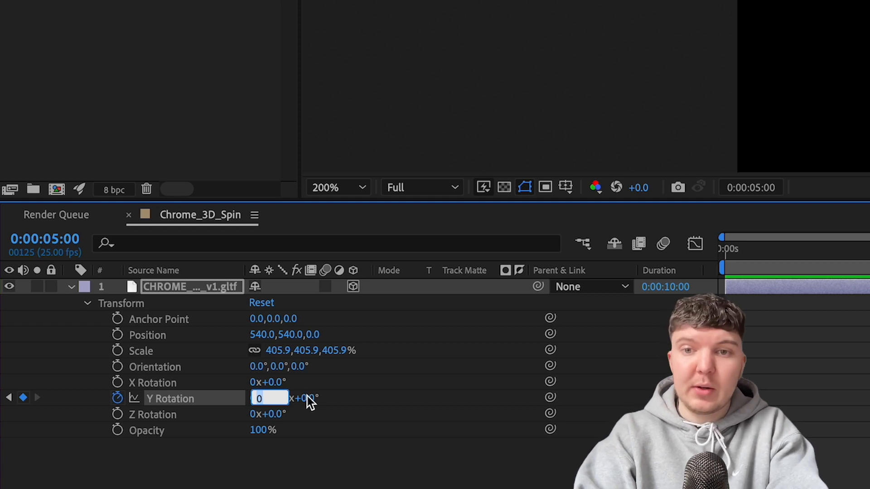
type("1")
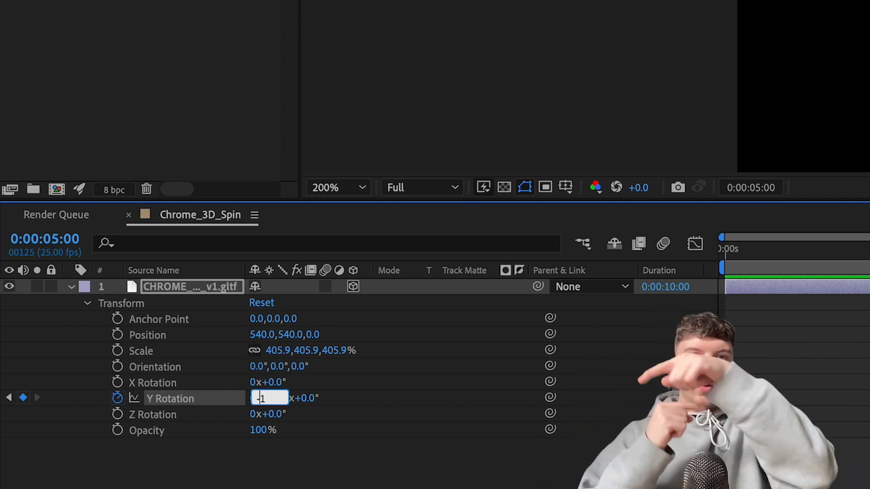
key("Enter")
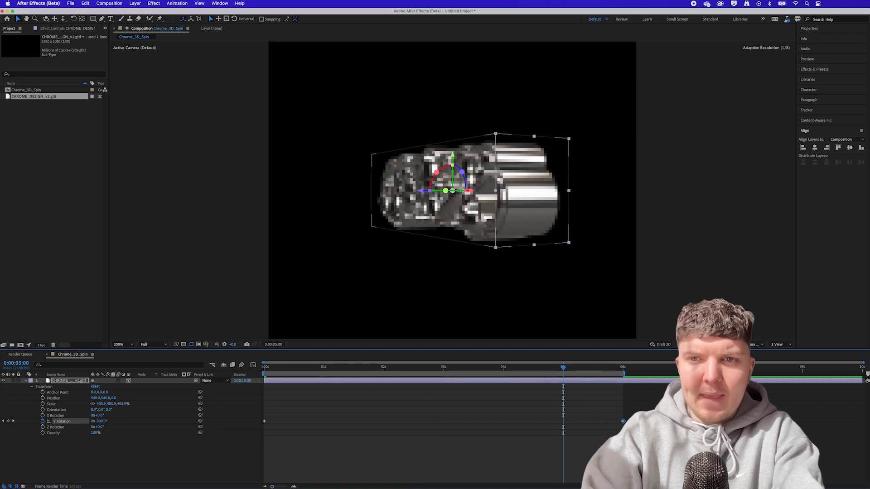
left_click(623, 379)
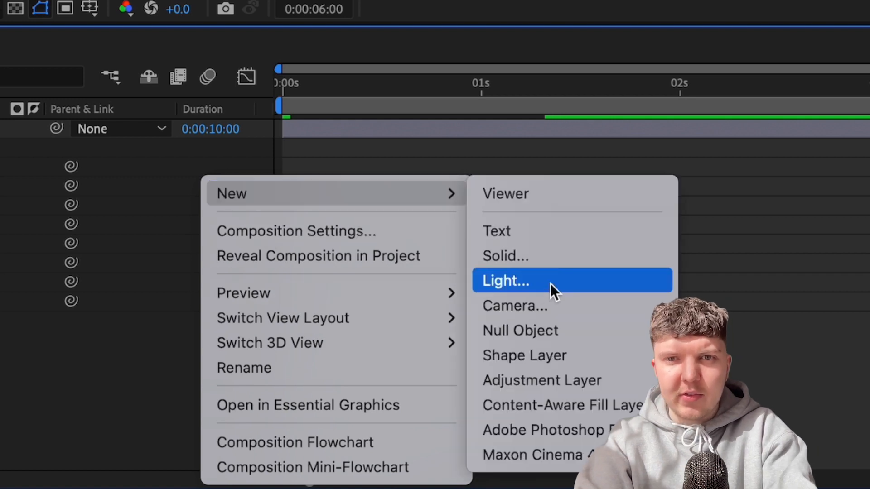
left_click(506, 281)
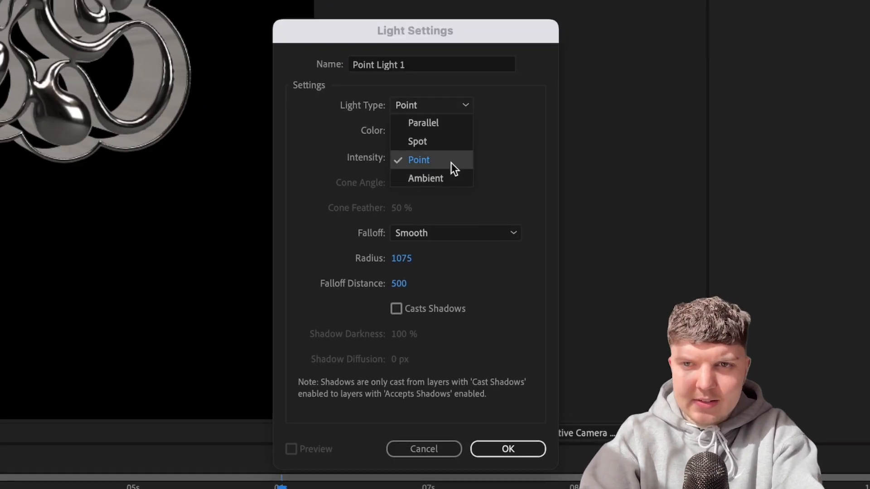
left_click(423, 123)
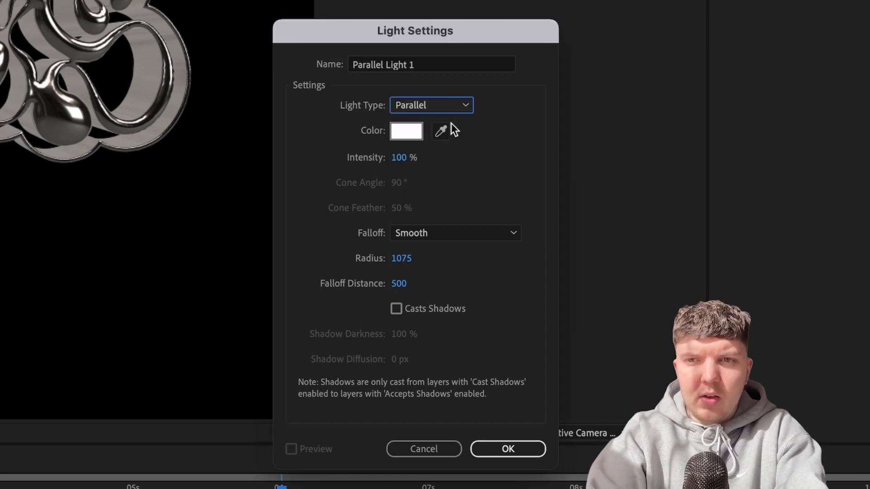
mouse_move(424, 337)
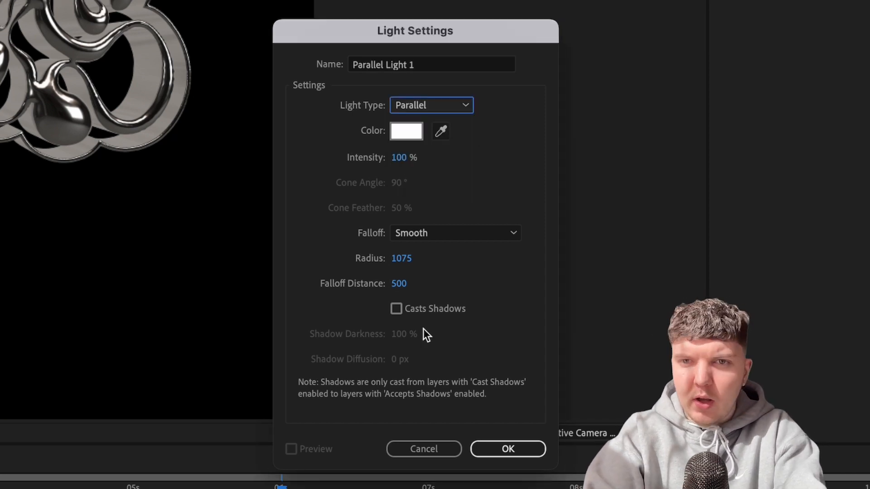
left_click(508, 448)
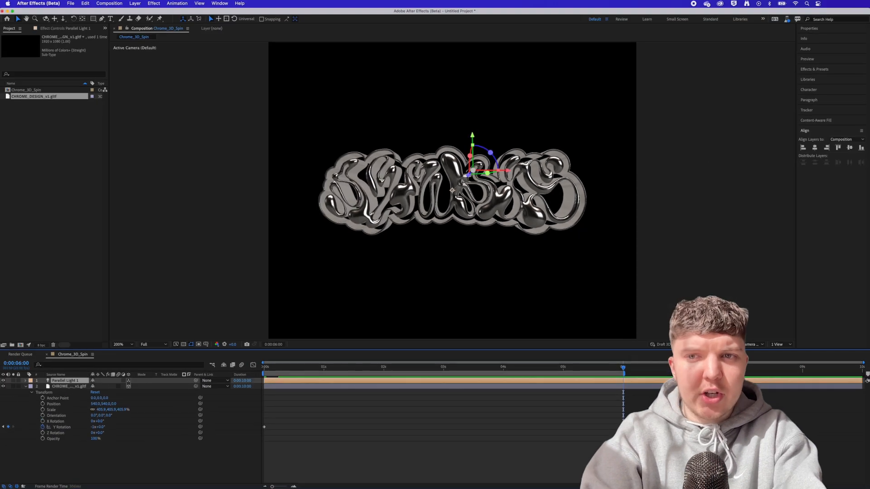
left_click(104, 410)
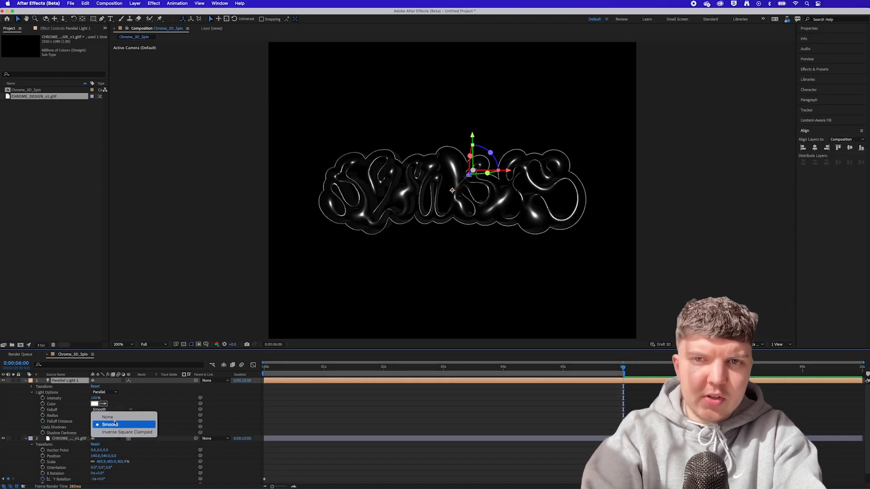
left_click(110, 424)
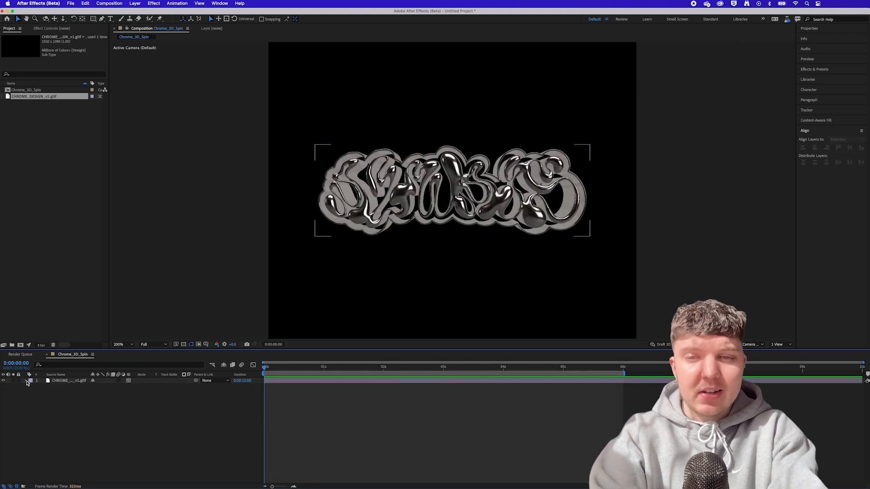
Select the gltf layer, open Effects & Presets, and pre-compose the layer.
left_click(59, 381)
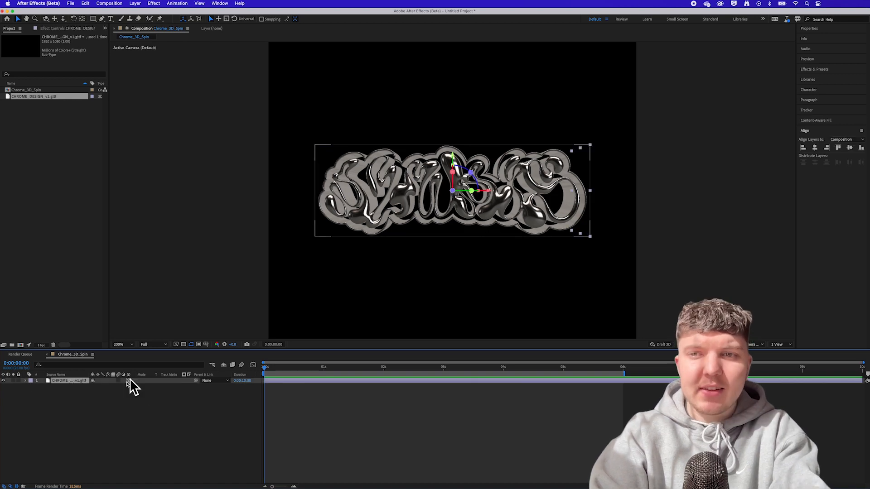
left_click(814, 69)
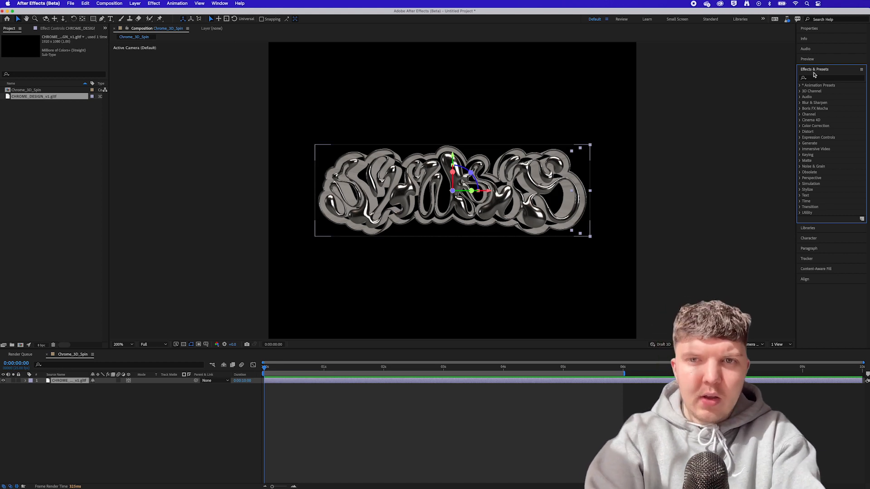
right_click(68, 380)
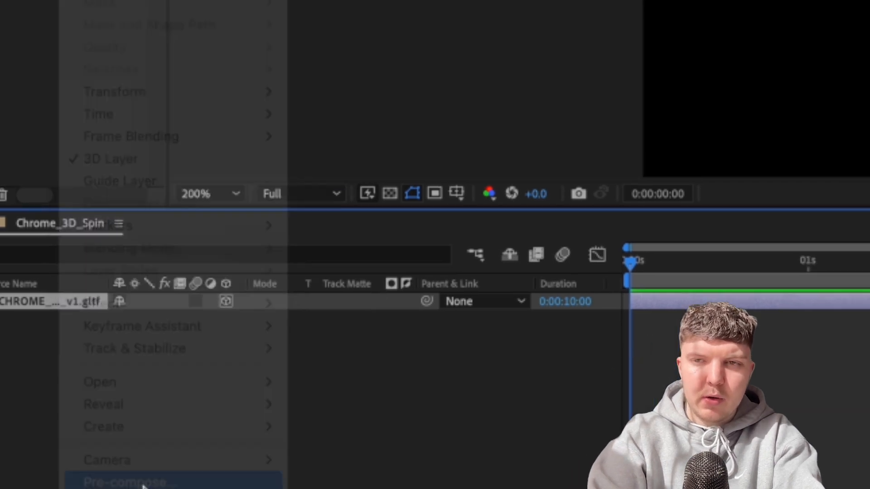
left_click(126, 481)
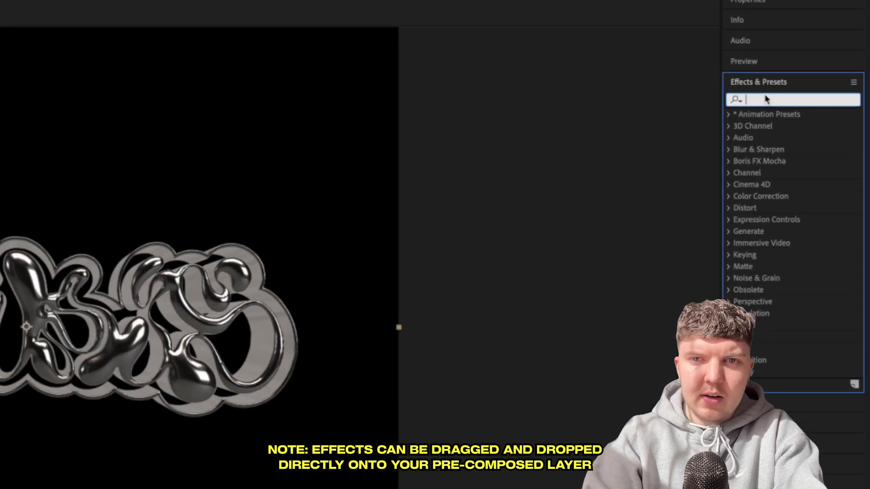
Apply Glow with purple A & B colours and raised intensity, then duplicate it.
type("glow")
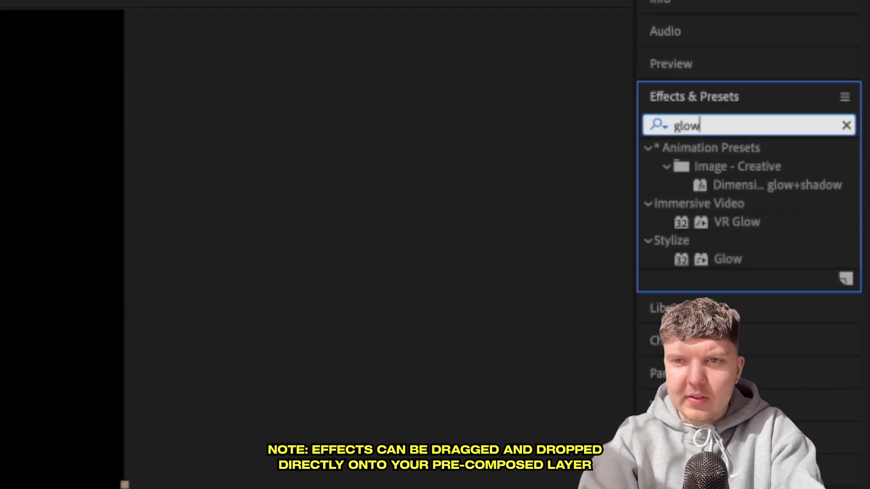
left_click(728, 259)
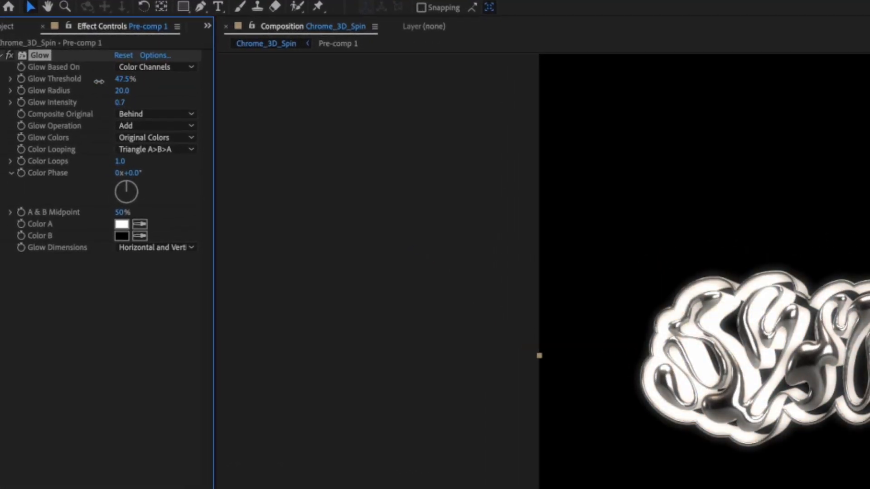
left_click(154, 137)
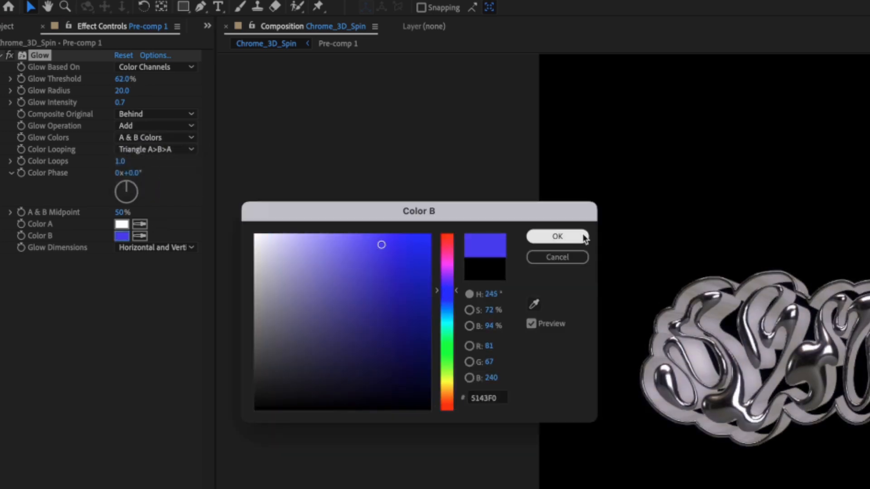
left_click(557, 236)
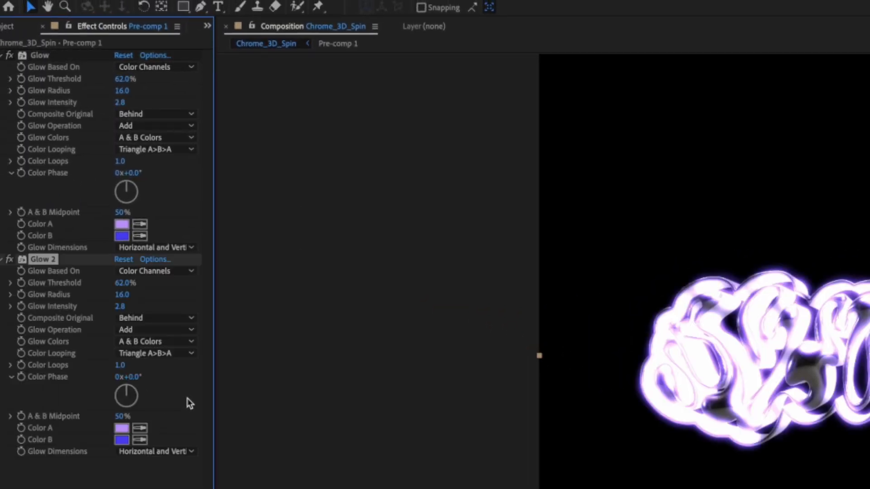
left_click(156, 318)
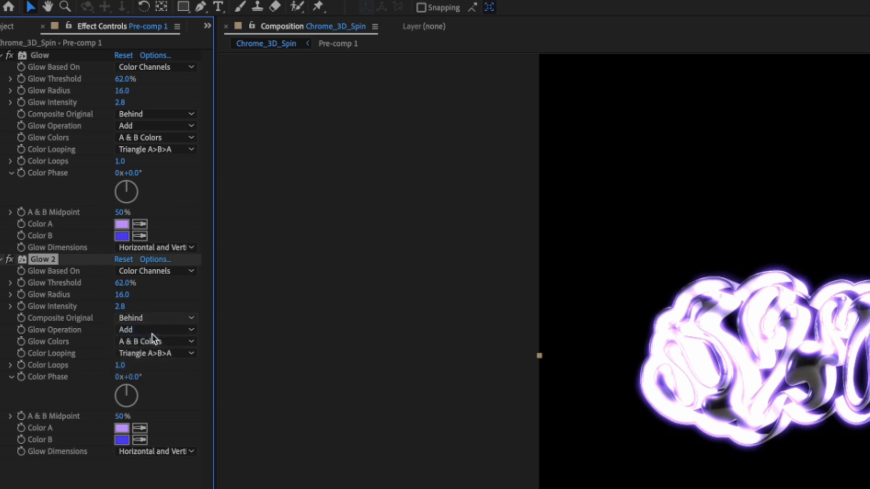
left_click(154, 318)
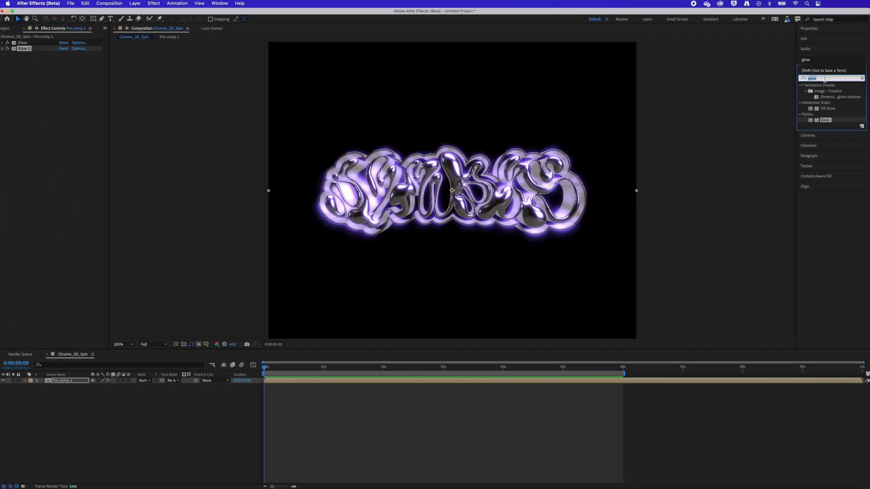
Add Curves, VR Color Gradients blended as Soft Light, and Hue/Saturation with rotated Master Hue.
type("cur")
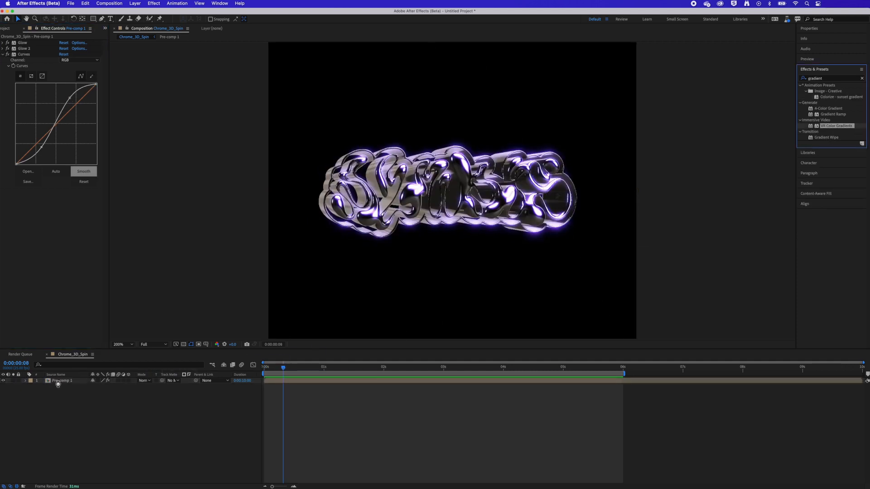
left_click(79, 262)
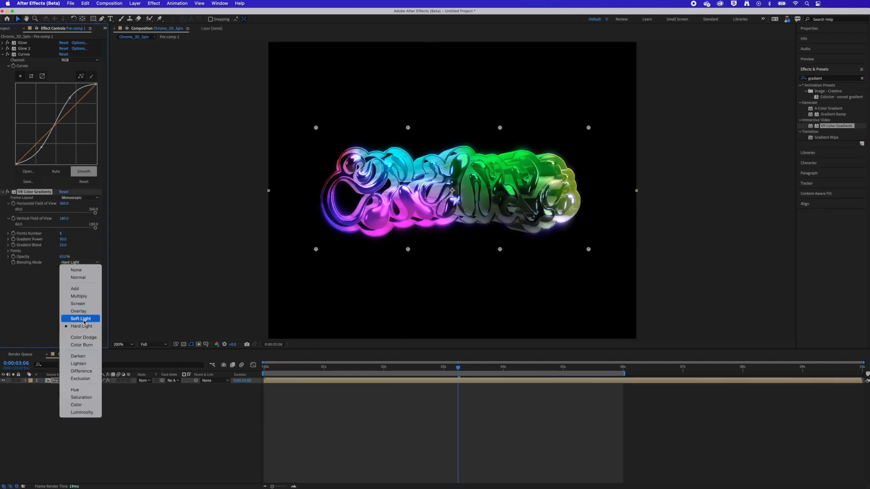
left_click(80, 318)
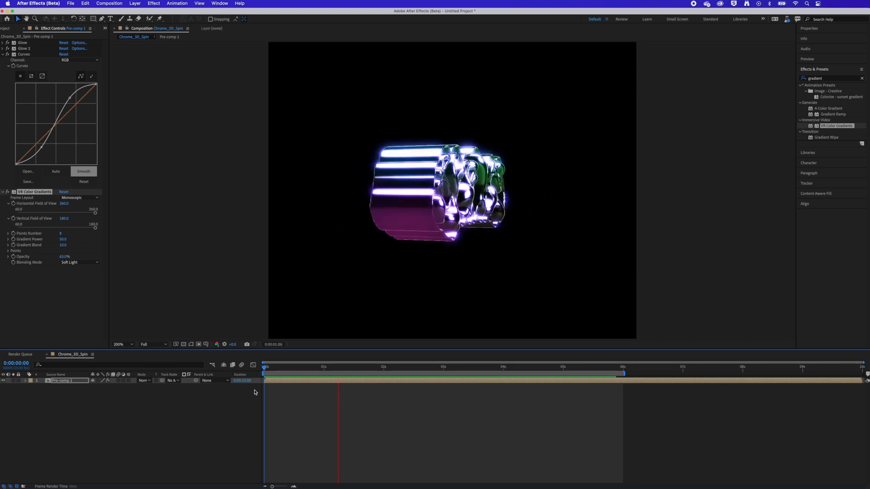
left_click(458, 367)
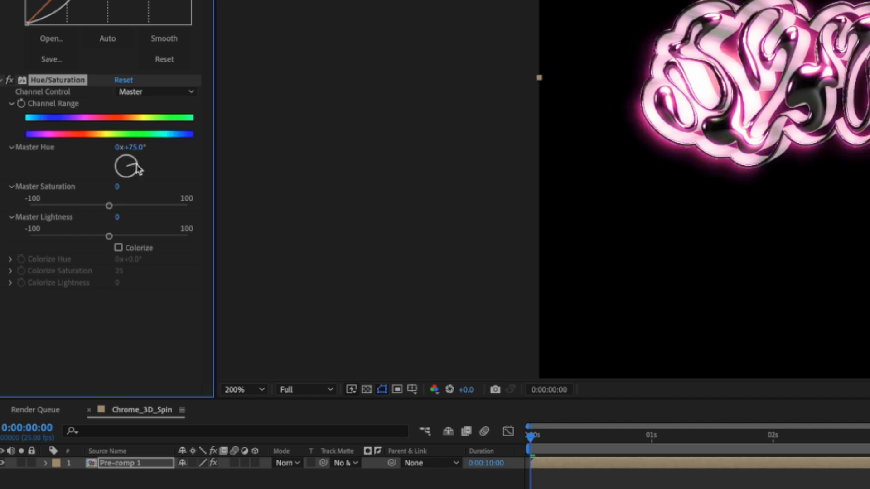
left_click_drag(135, 163, 116, 168)
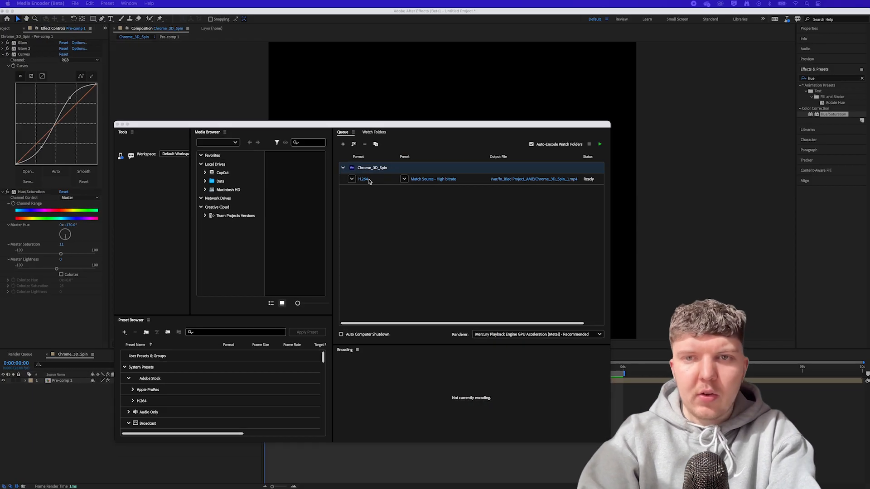
Return to After Effects and add Chrome_3D_Spin to the Render Queue.
left_click(76, 3)
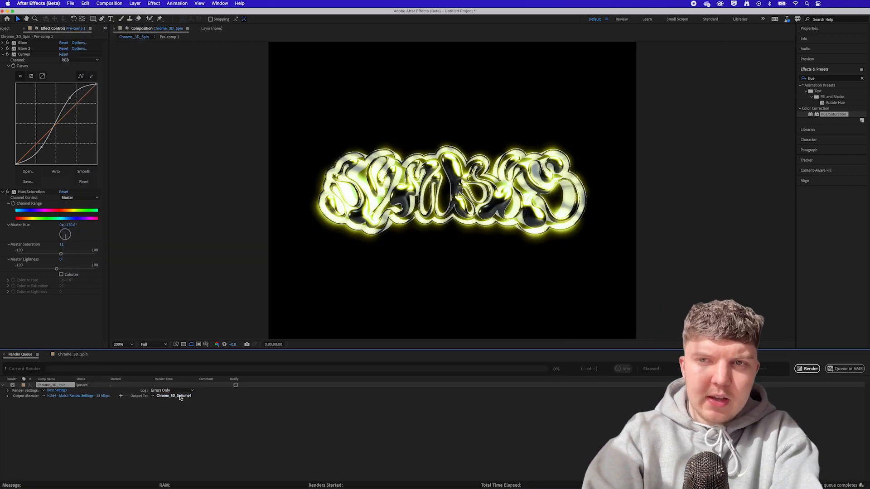
Set the output module to QuickTime with Apple ProRes 4444 and RGB + Alpha channels.
left_click(173, 395)
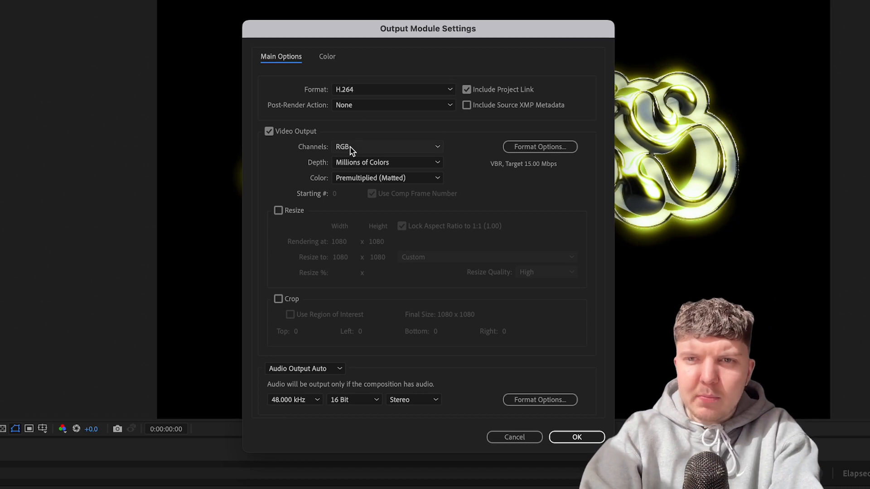
left_click(387, 146)
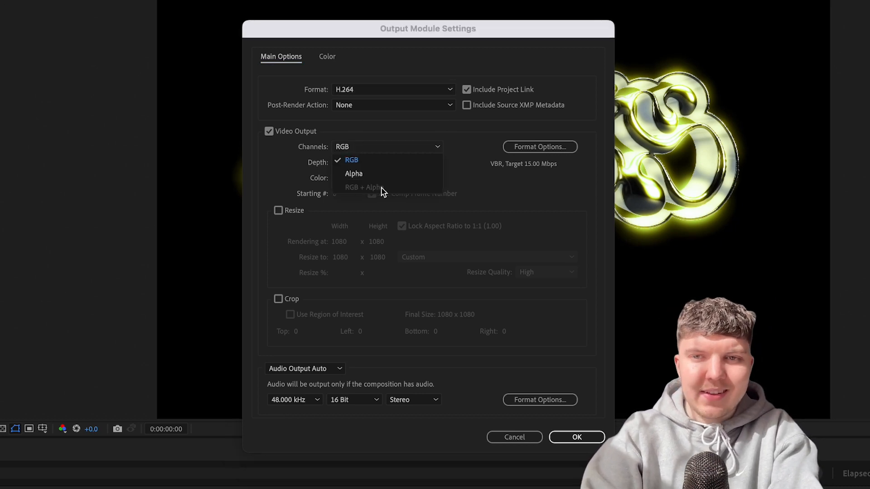
mouse_move(472, 187)
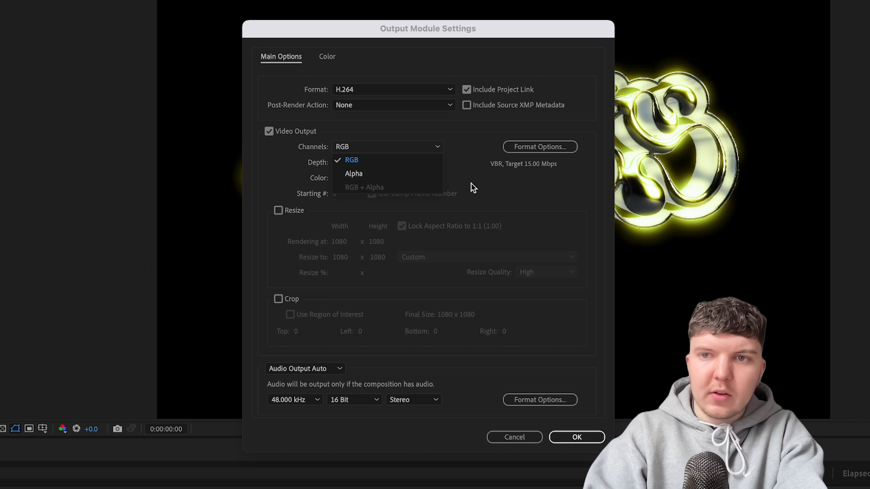
left_click(351, 159)
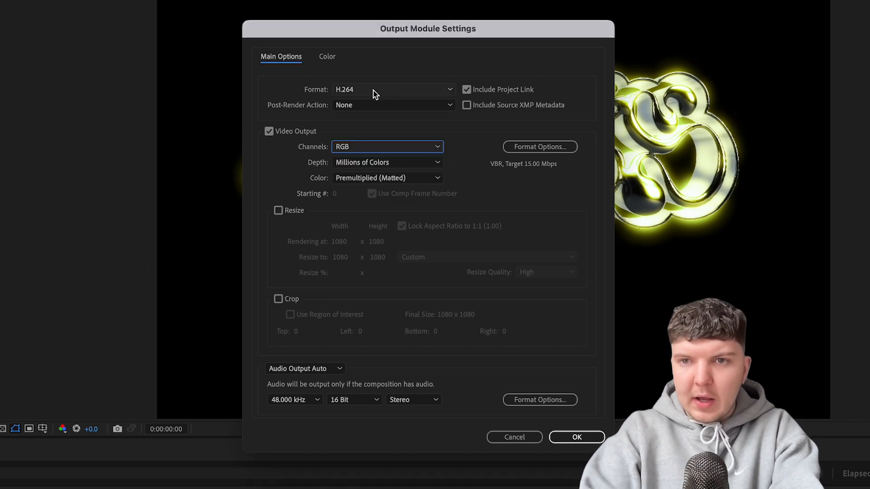
left_click(393, 89)
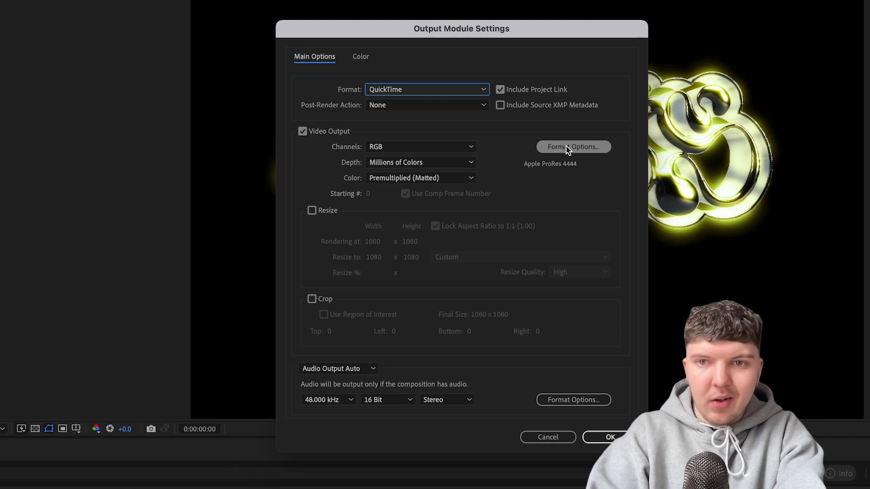
left_click(573, 147)
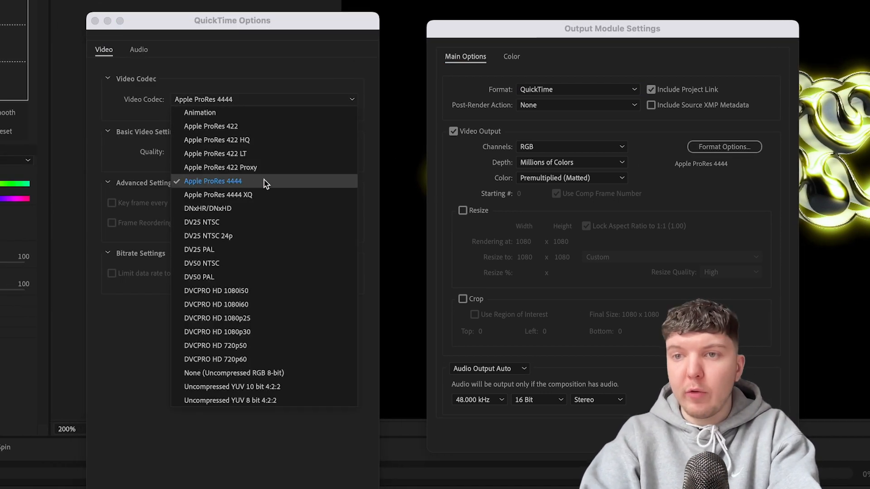
left_click(213, 181)
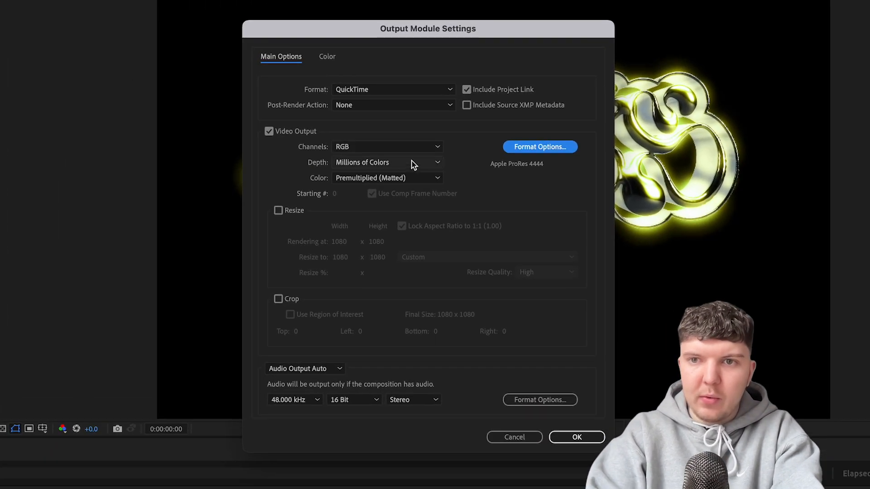
left_click(386, 147)
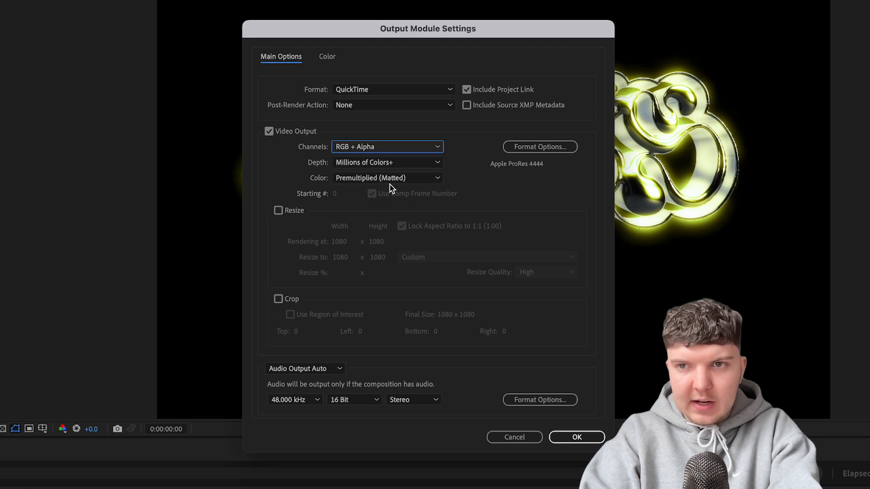
left_click(576, 437)
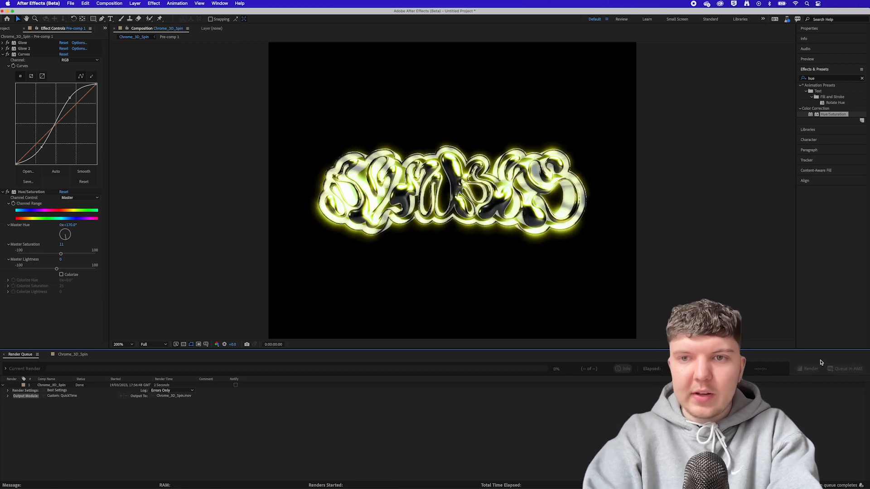
mouse_move(816, 364)
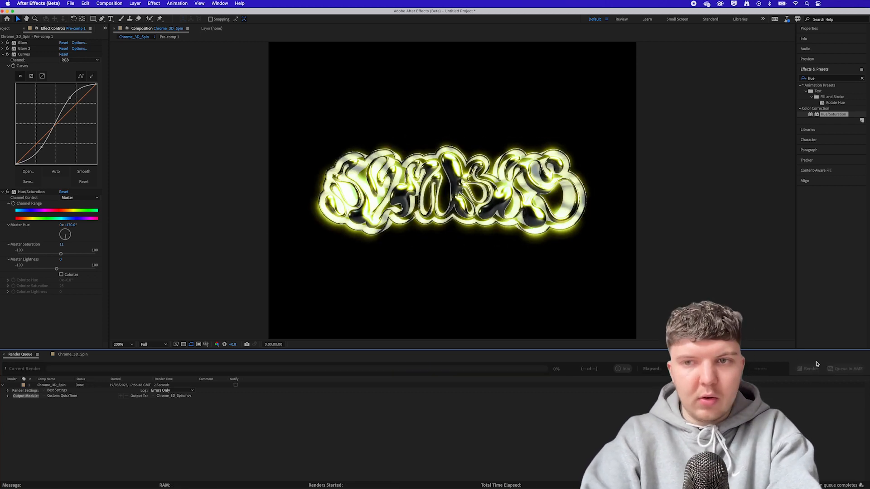